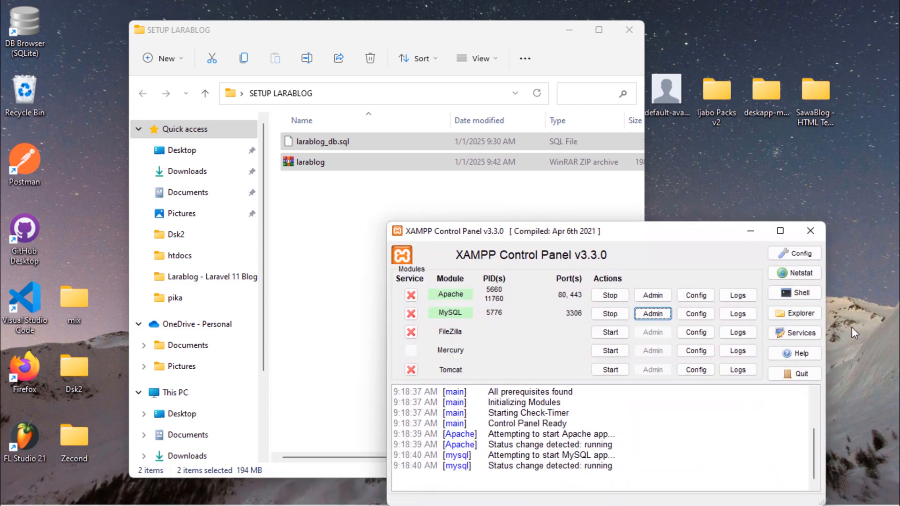
# Bring up the Larablog blog homepage at larablog.test with Apache and MySQL running.
pyautogui.click(609, 295)
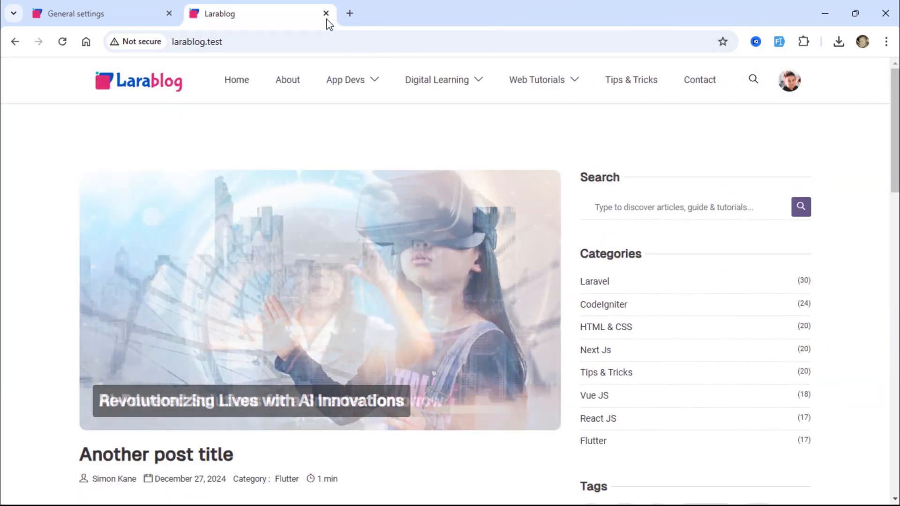
# Close the Larablog and General settings tabs and go to namecheap.com.
pyautogui.click(326, 13)
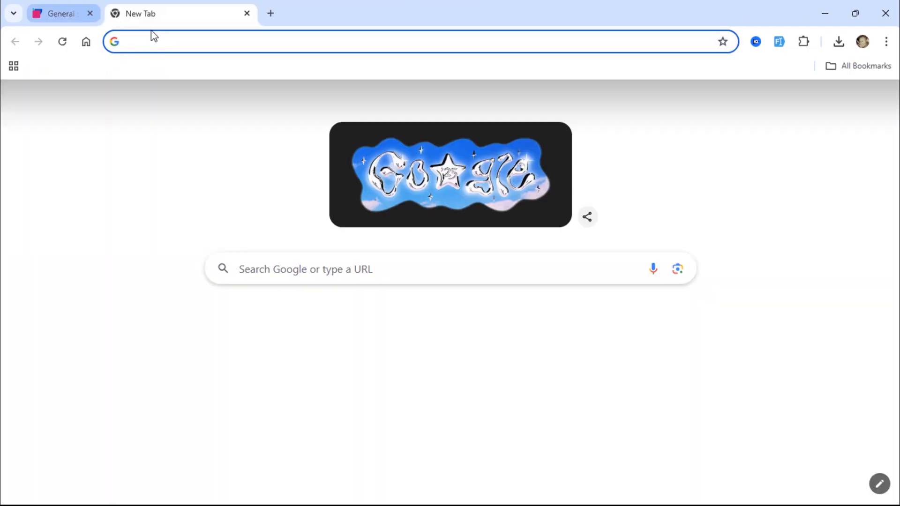
pyautogui.click(90, 13)
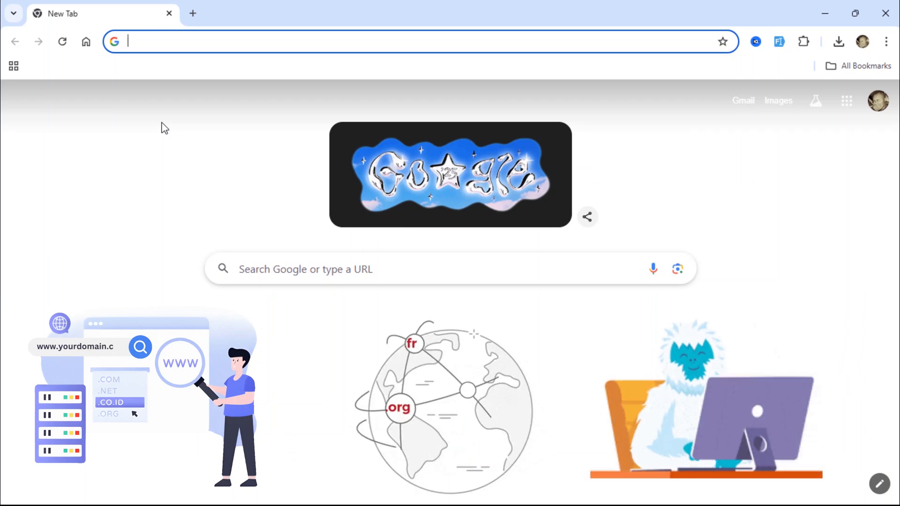
pyautogui.write('namecheap.com')
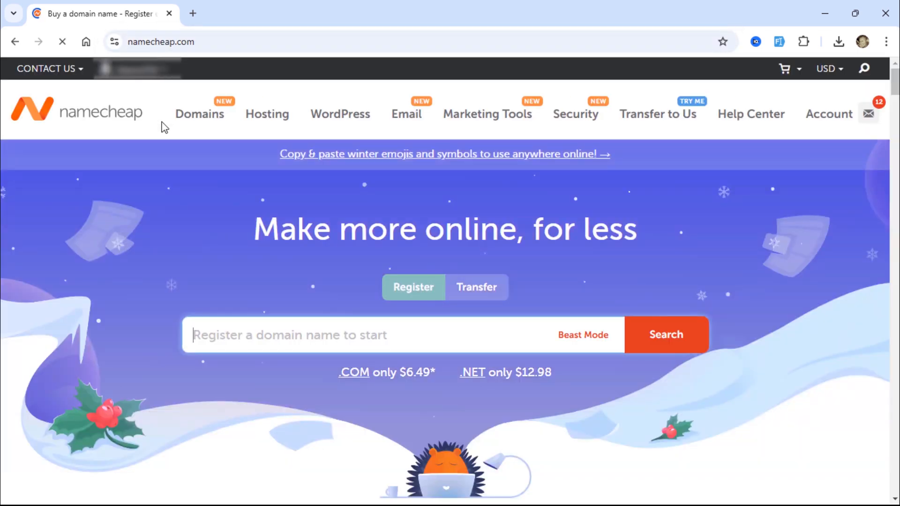
pyautogui.moveTo(200, 113)
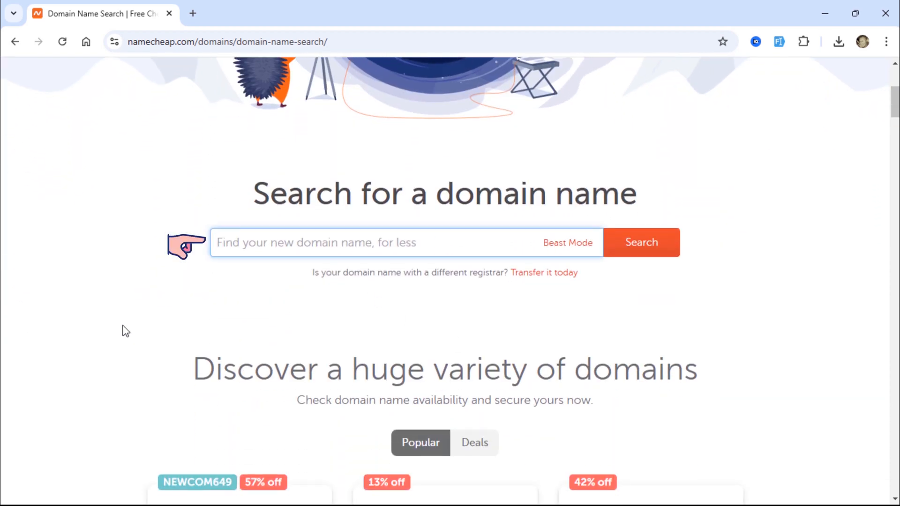
# Search for larablog.site and see it available at $0.98/yr.
pyautogui.write('larablog.site')
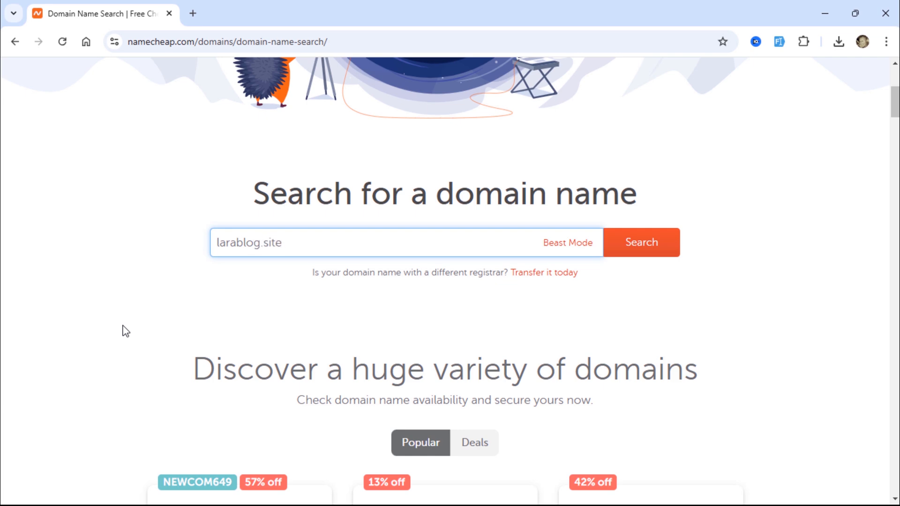
pyautogui.click(640, 242)
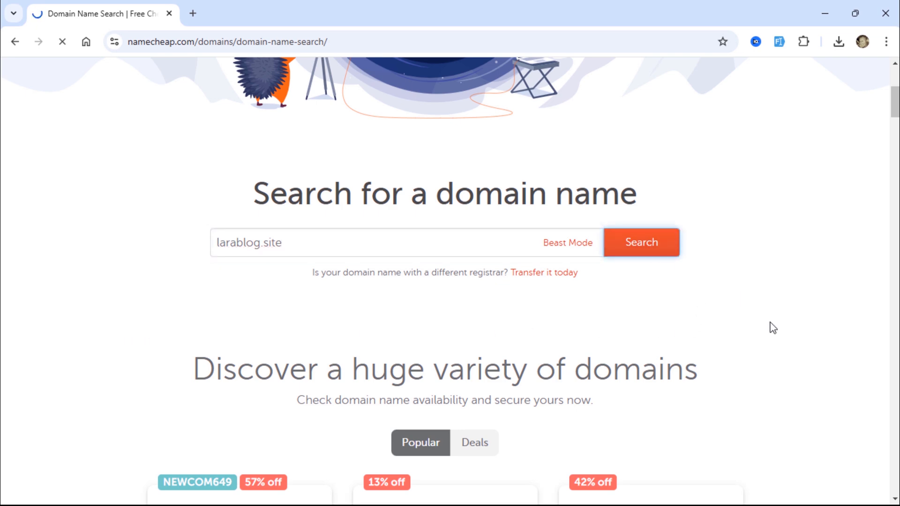
pyautogui.click(640, 242)
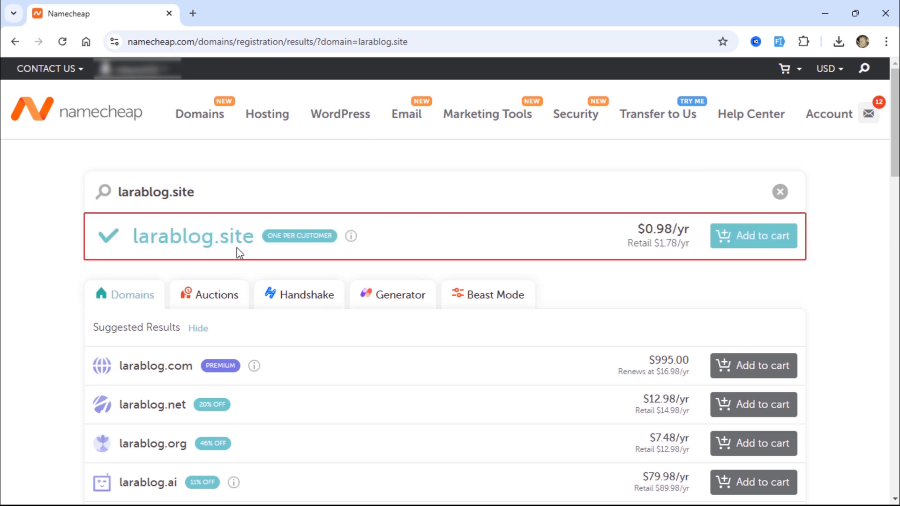
pyautogui.doubleClick(192, 235)
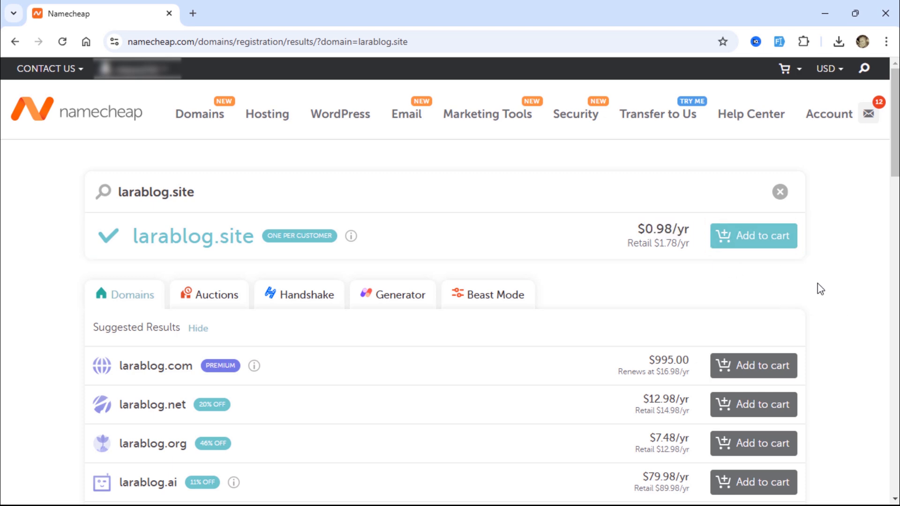
# Add larablog.site to the cart as one $1.16 item and go to checkout.
pyautogui.click(753, 235)
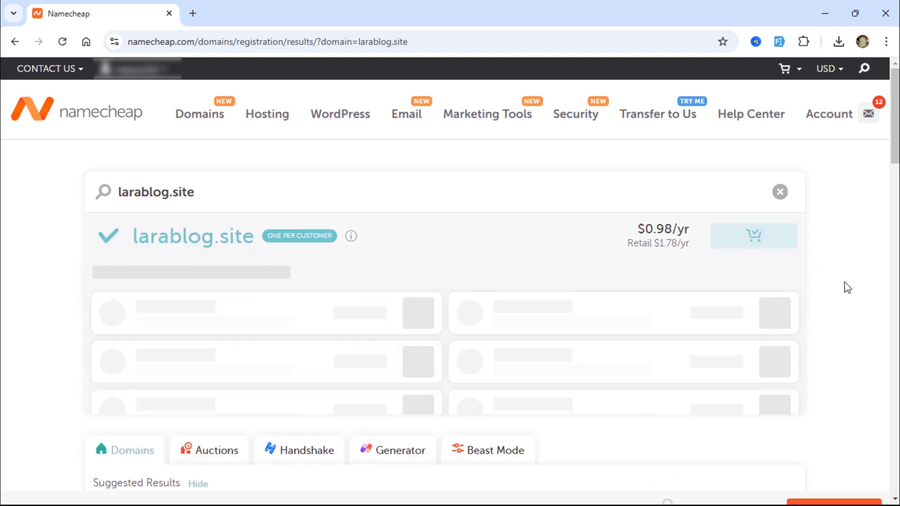
pyautogui.click(753, 235)
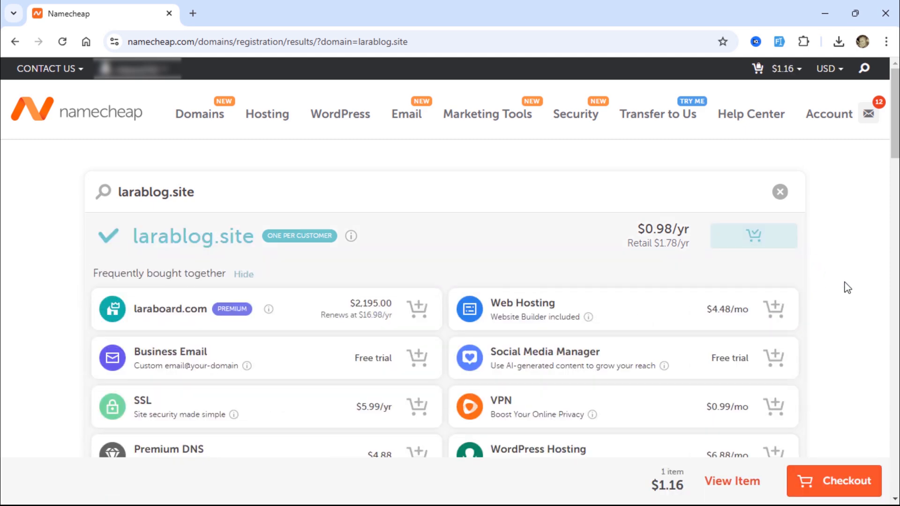
pyautogui.scroll(-3)
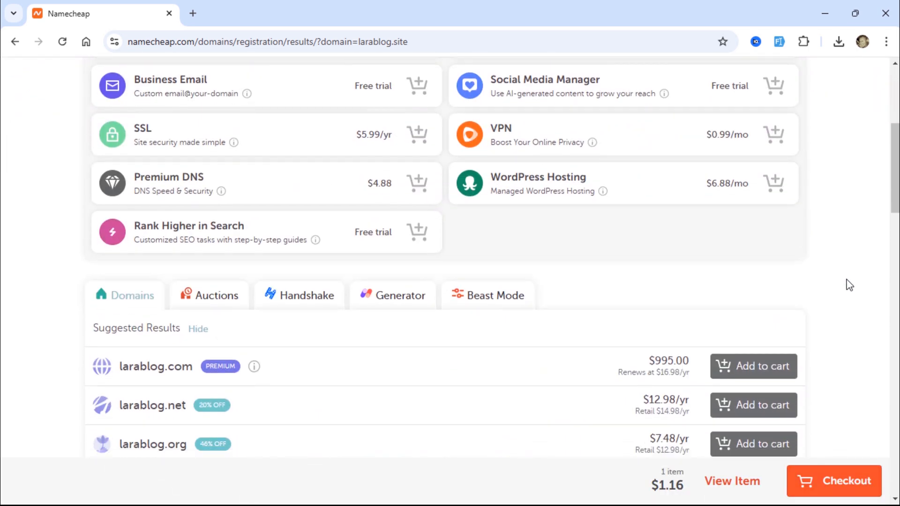
pyautogui.scroll(-3)
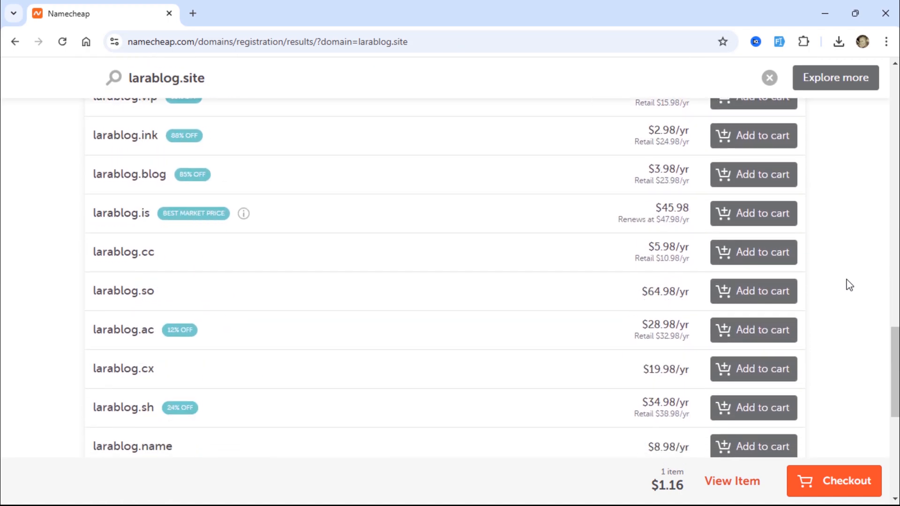
pyautogui.scroll(-3)
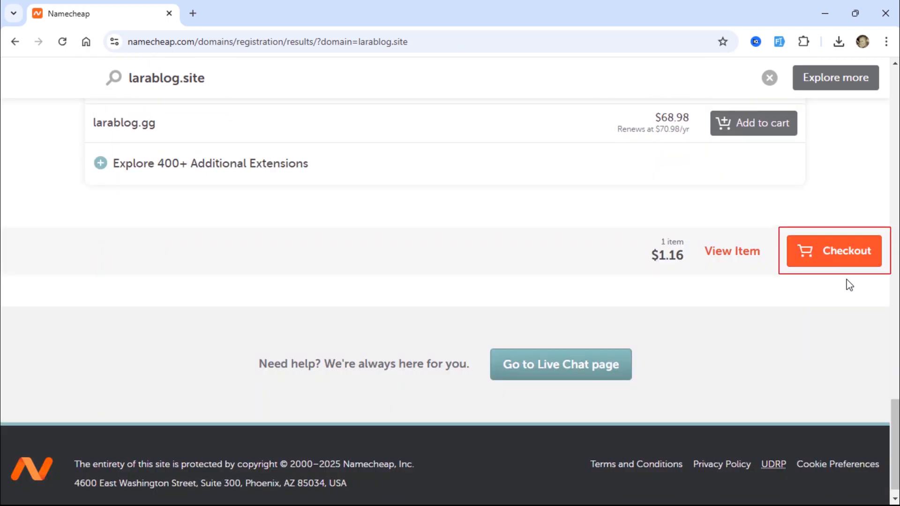
pyautogui.moveTo(832, 258)
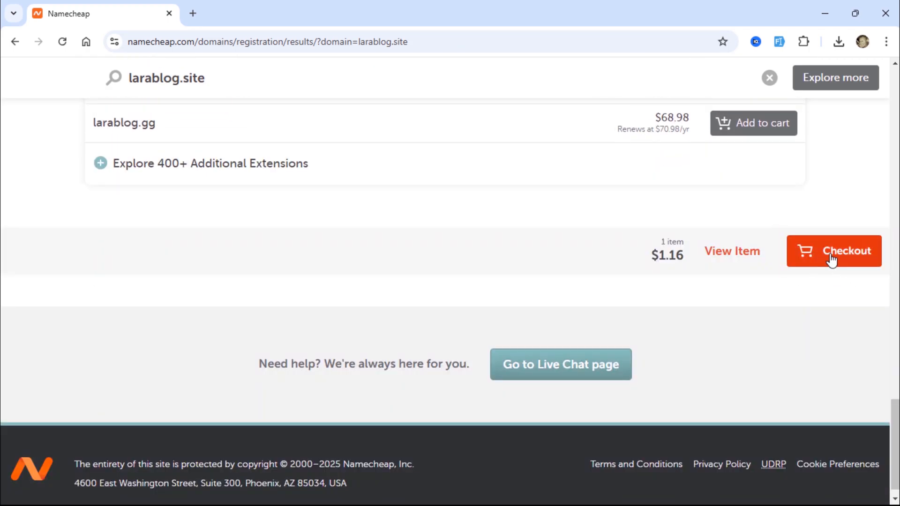
pyautogui.click(833, 251)
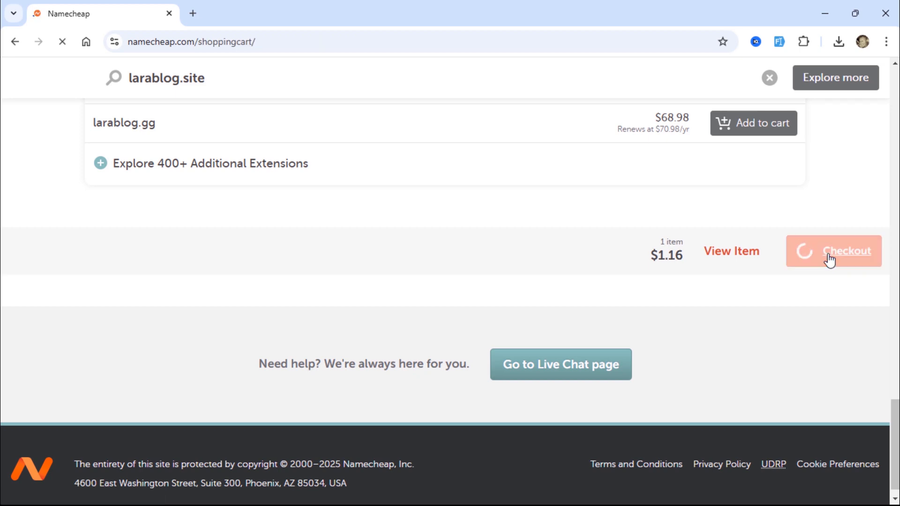
# Confirm the one-year larablog.site order with free privacy at a $1.16 subtotal.
pyautogui.click(834, 251)
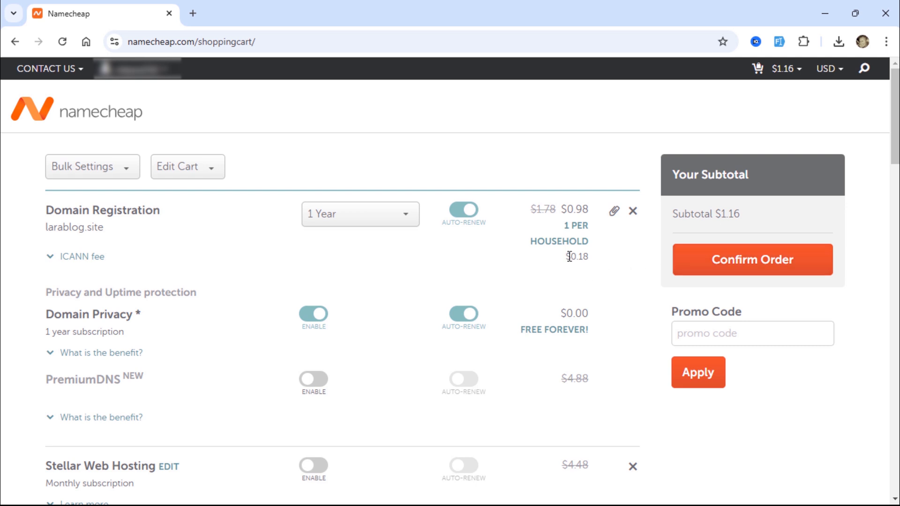
pyautogui.moveTo(606, 268)
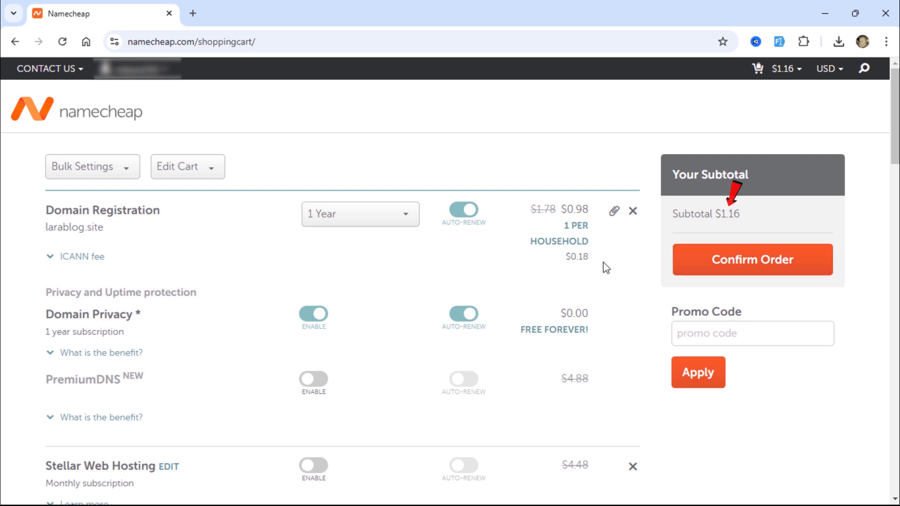
pyautogui.moveTo(723, 220)
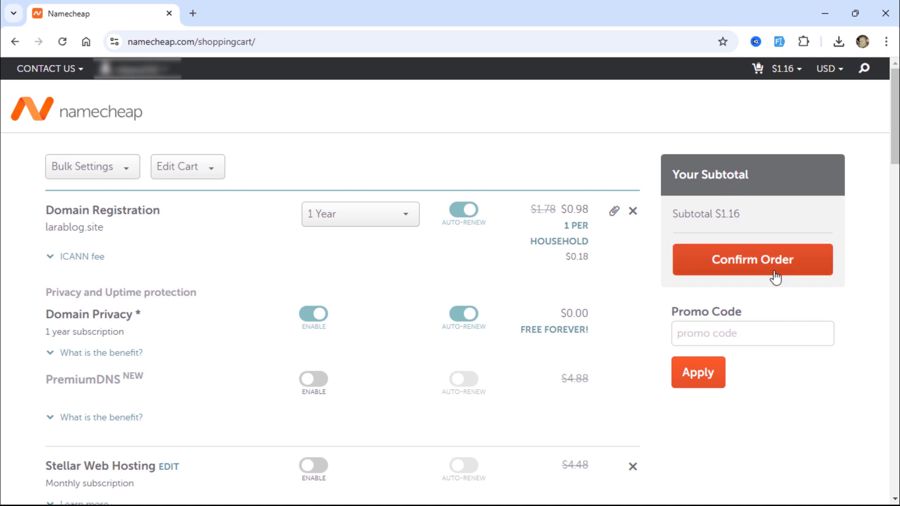
pyautogui.click(751, 259)
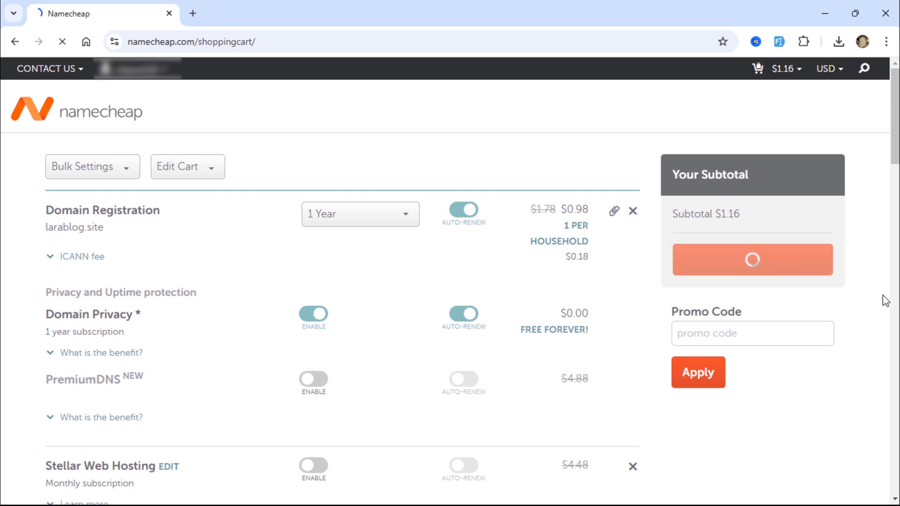
# Choose PayPal as payment with the default billing address and continue to order review.
pyautogui.click(752, 259)
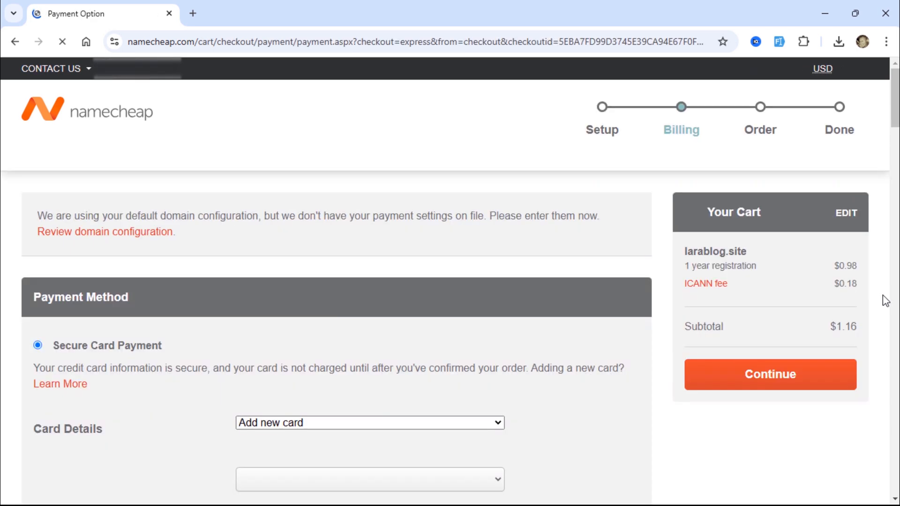
pyautogui.scroll(-3)
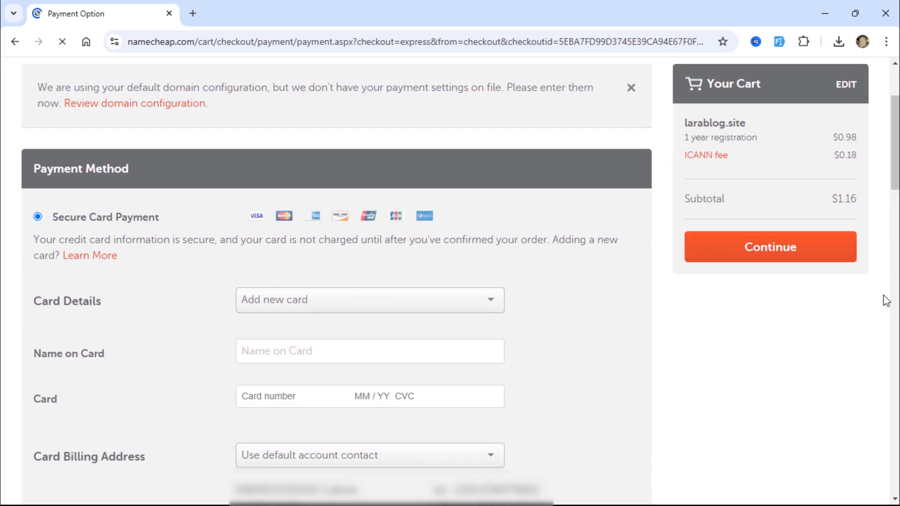
pyautogui.scroll(-3)
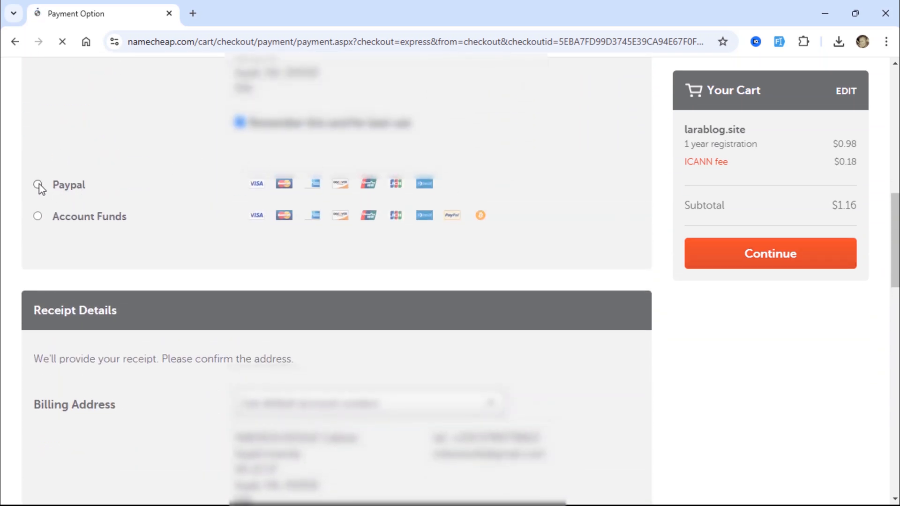
pyautogui.click(38, 185)
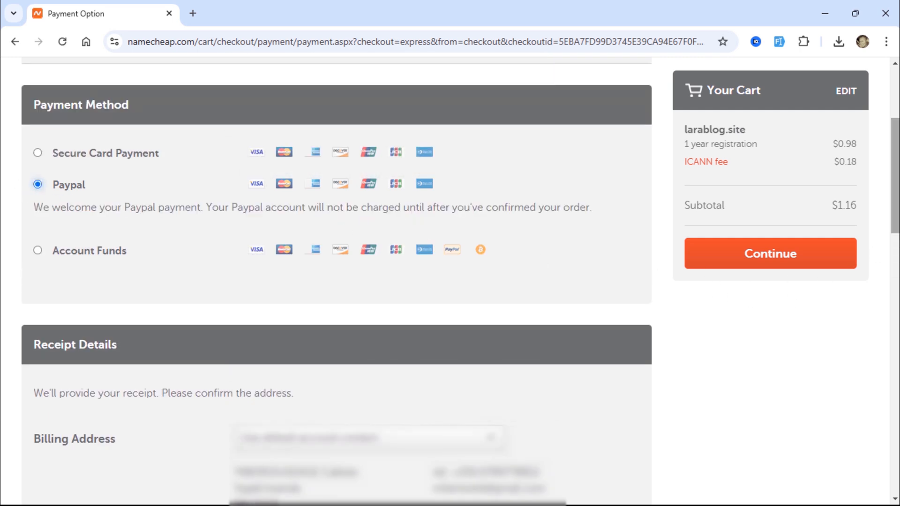
pyautogui.scroll(-3)
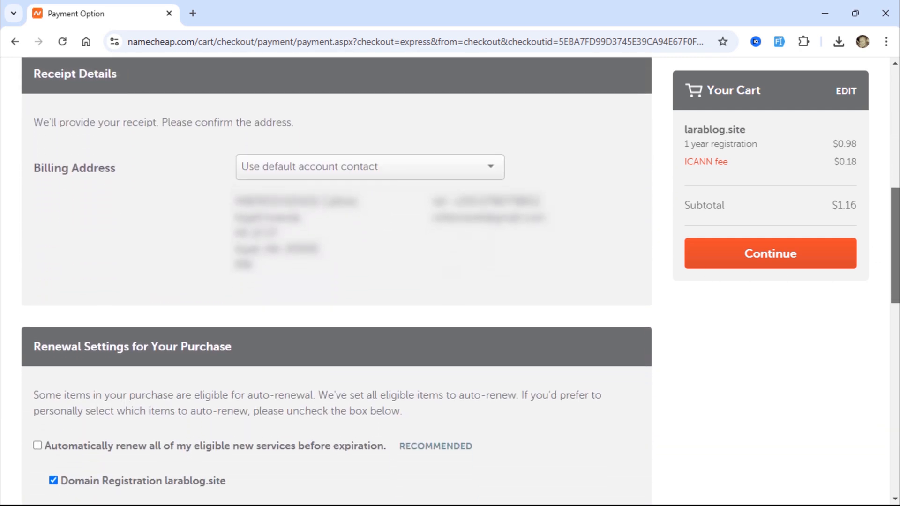
pyautogui.scroll(-3)
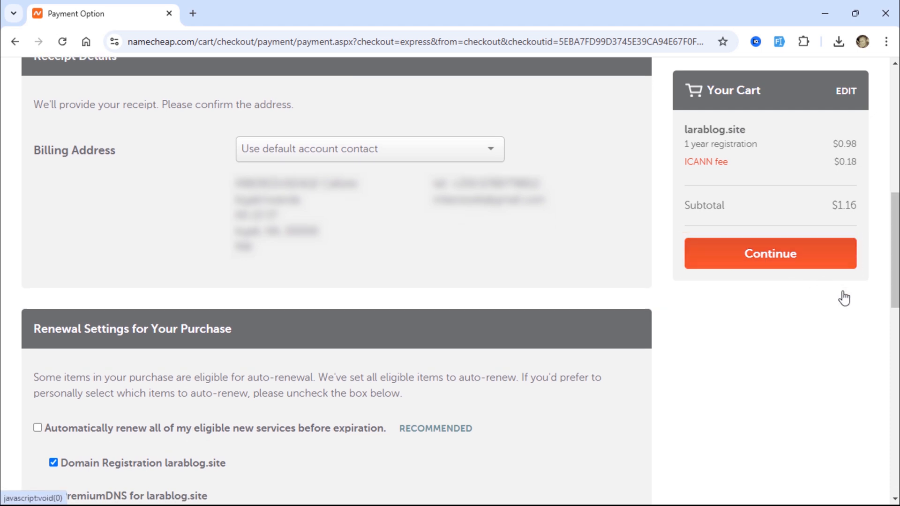
pyautogui.click(769, 254)
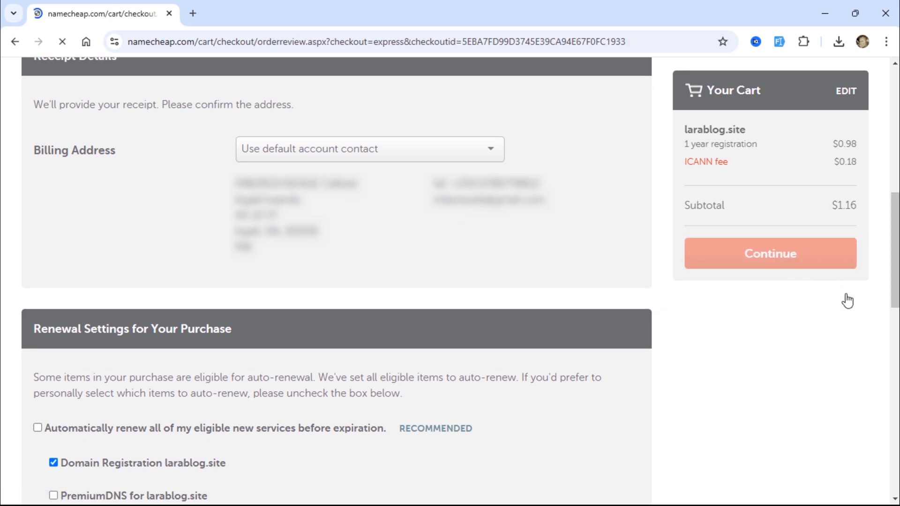
# Pass the $1.16 order review and check out with PayPal.
pyautogui.click(769, 253)
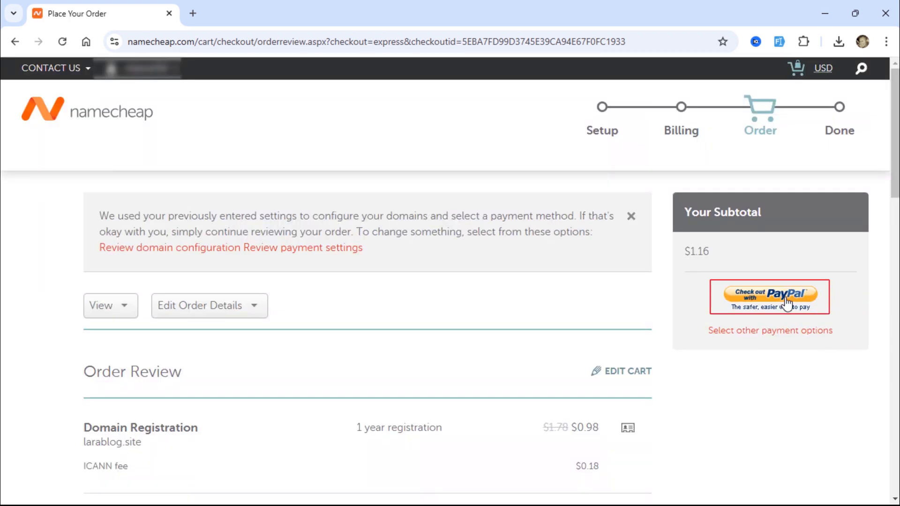
pyautogui.click(769, 297)
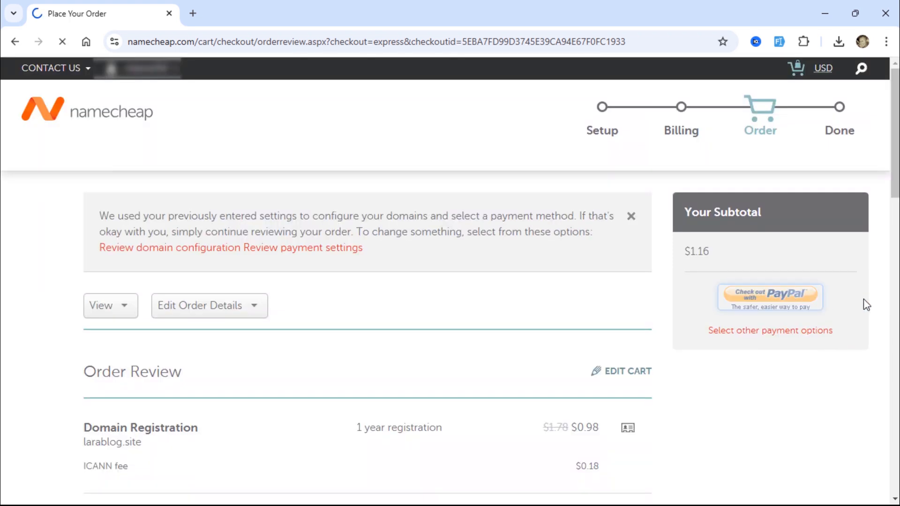
pyautogui.click(769, 297)
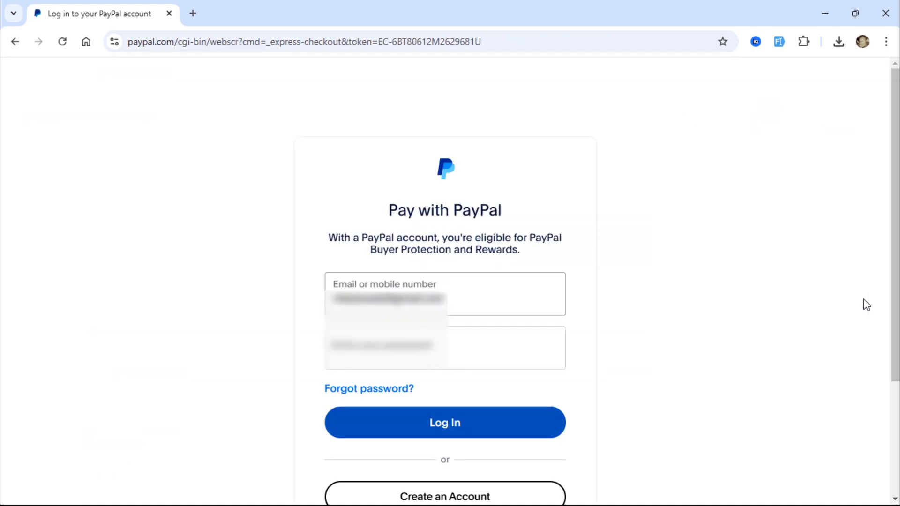
# Log in to PayPal and pay the $1.16 from PayPal Balance.
pyautogui.click(445, 348)
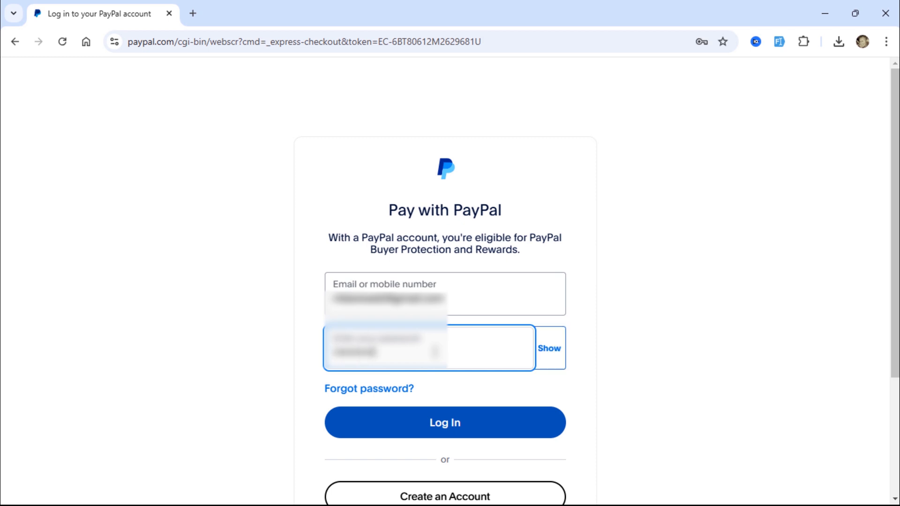
pyautogui.click(444, 422)
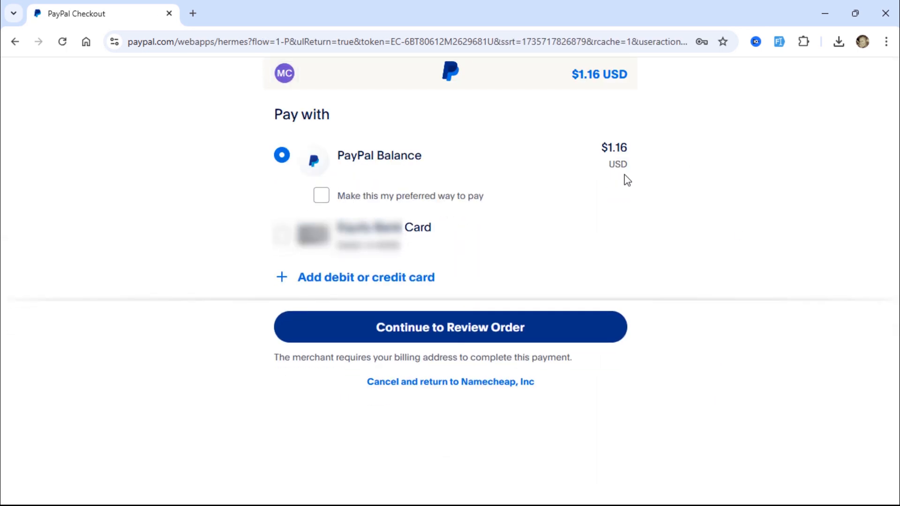
pyautogui.click(450, 327)
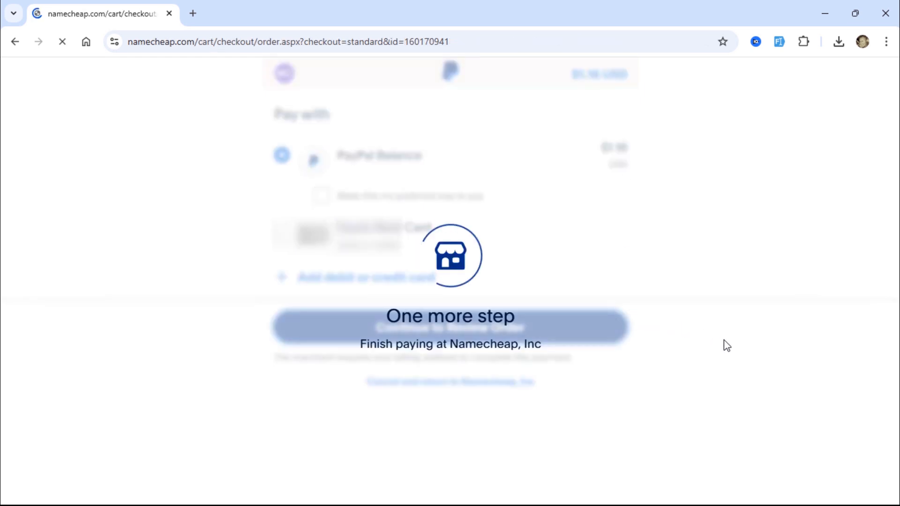
pyautogui.click(450, 327)
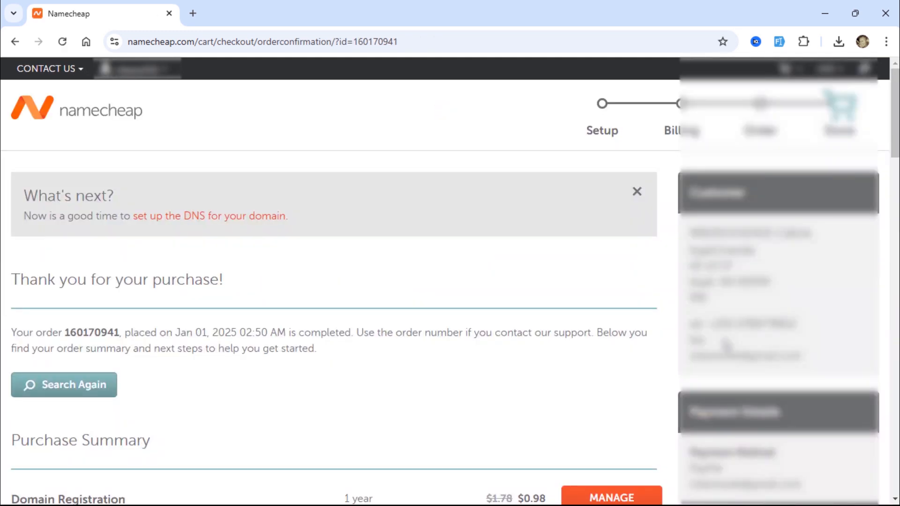
pyautogui.scroll(-3)
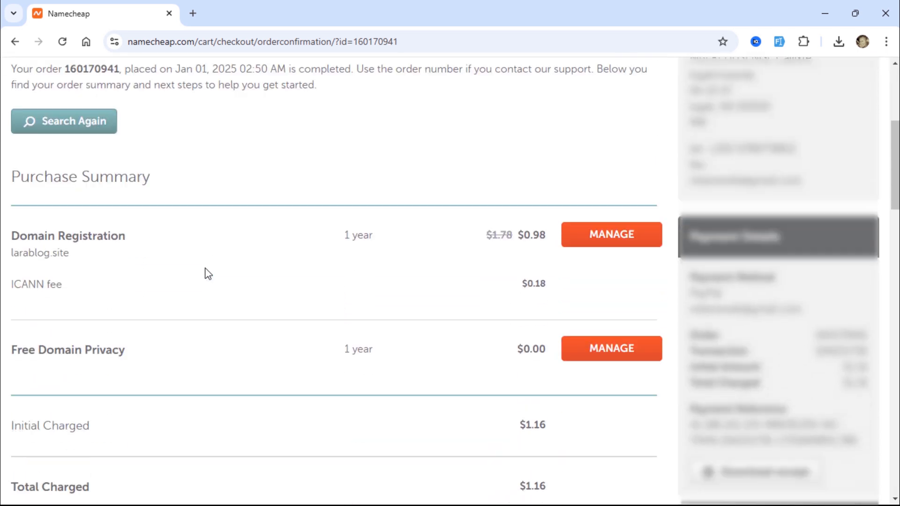
pyautogui.scroll(-3)
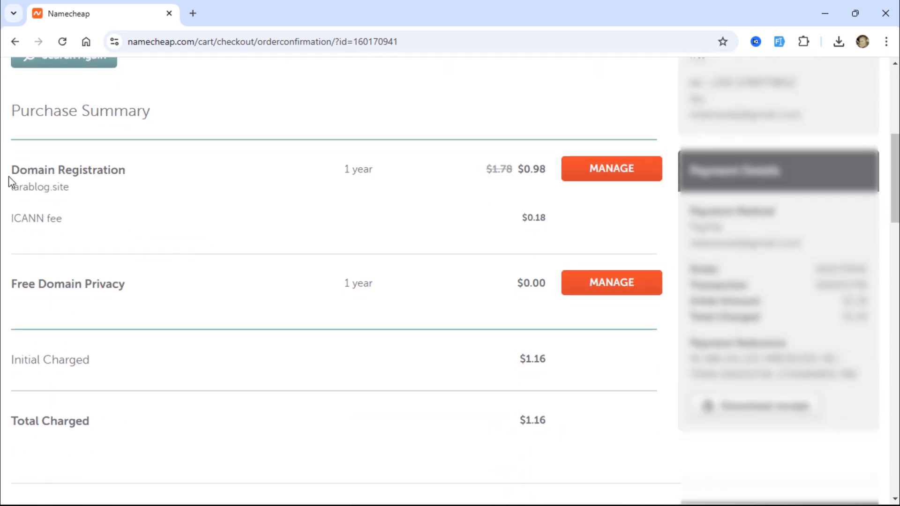
pyautogui.doubleClick(68, 169)
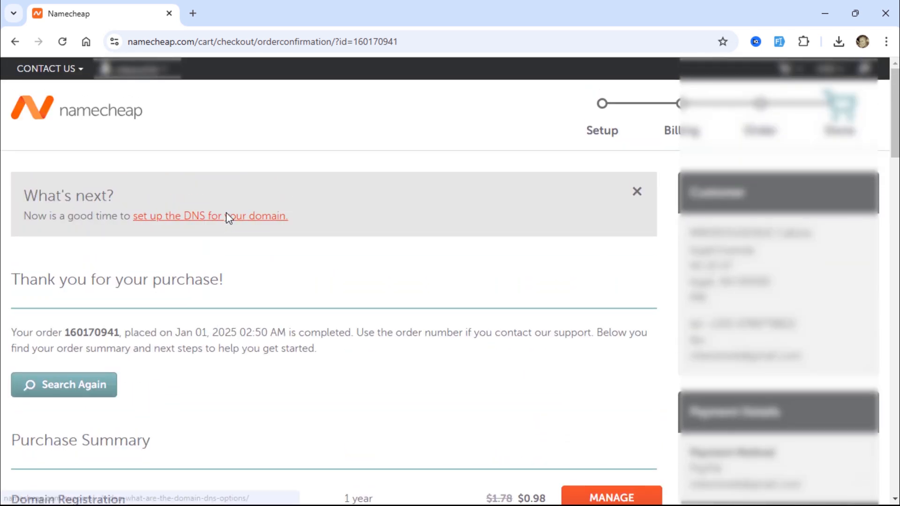
# Go to Dashboard via the account menu and find larablog.site expiring Jan 1, 2026.
pyautogui.click(137, 68)
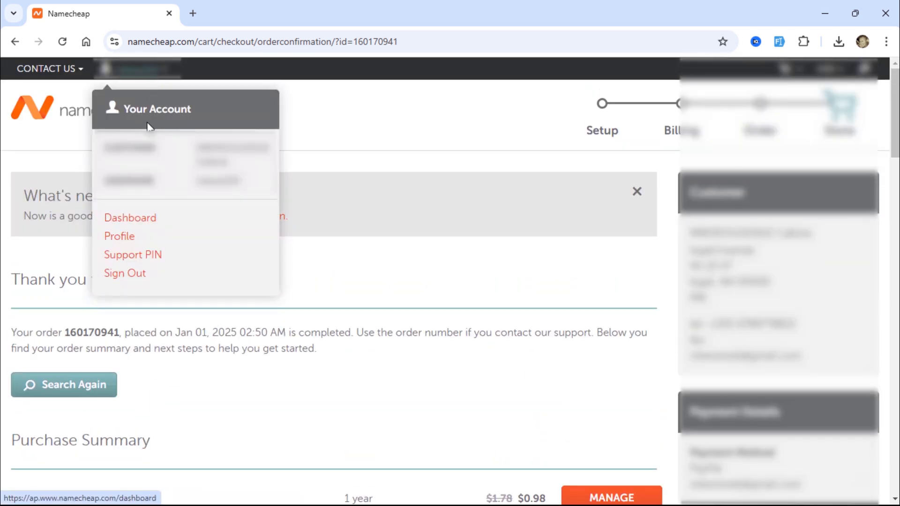
pyautogui.click(130, 217)
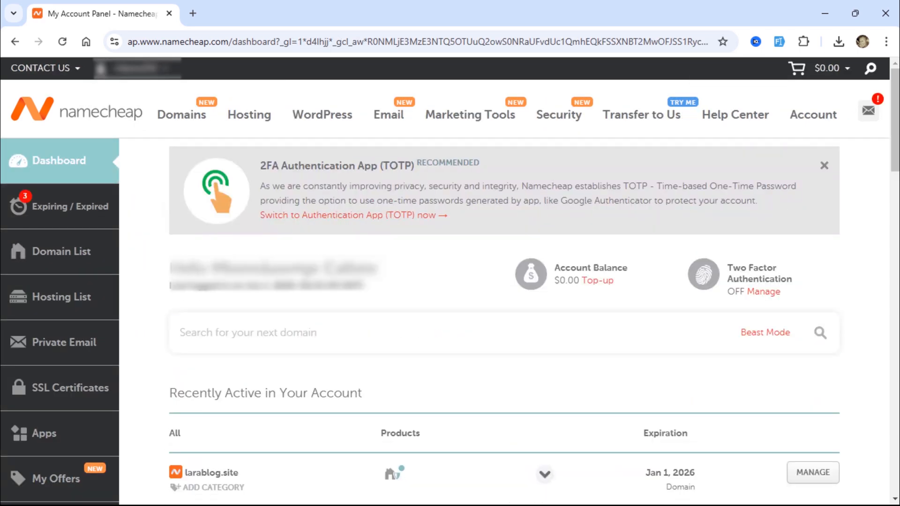
pyautogui.scroll(-3)
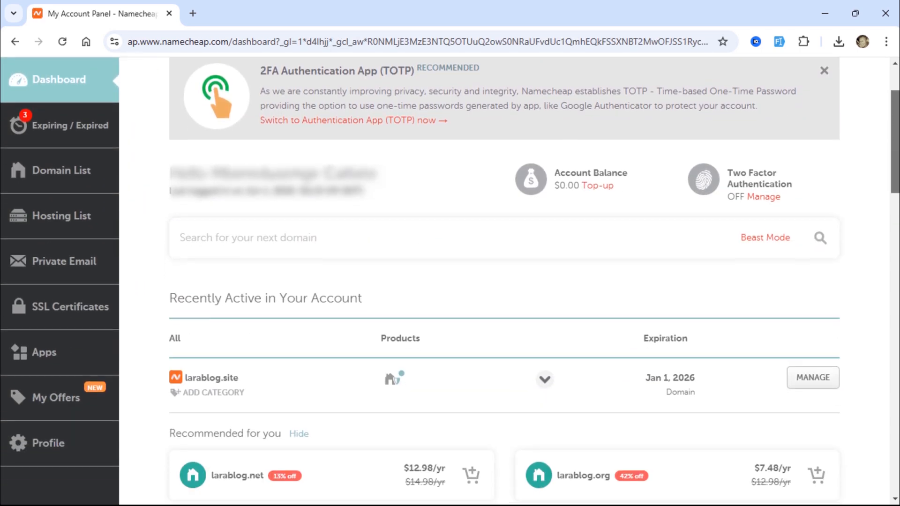
pyautogui.scroll(-3)
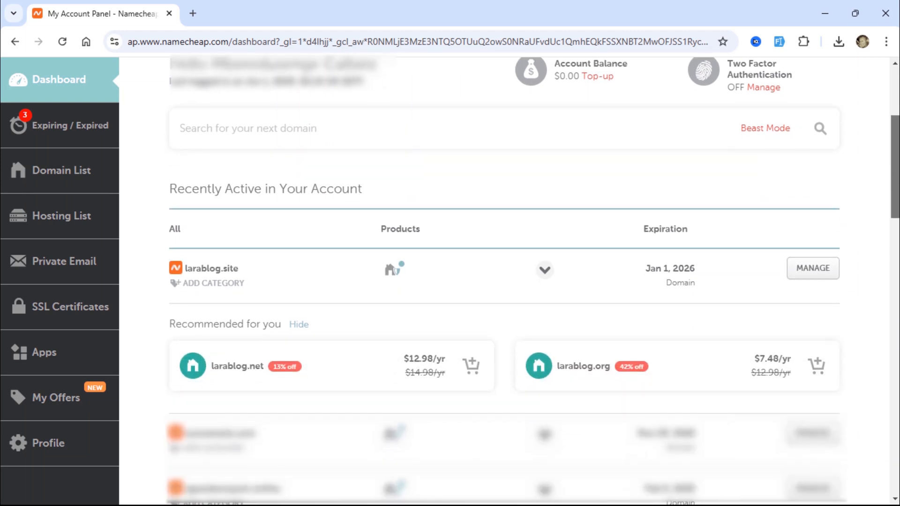
pyautogui.moveTo(296, 286)
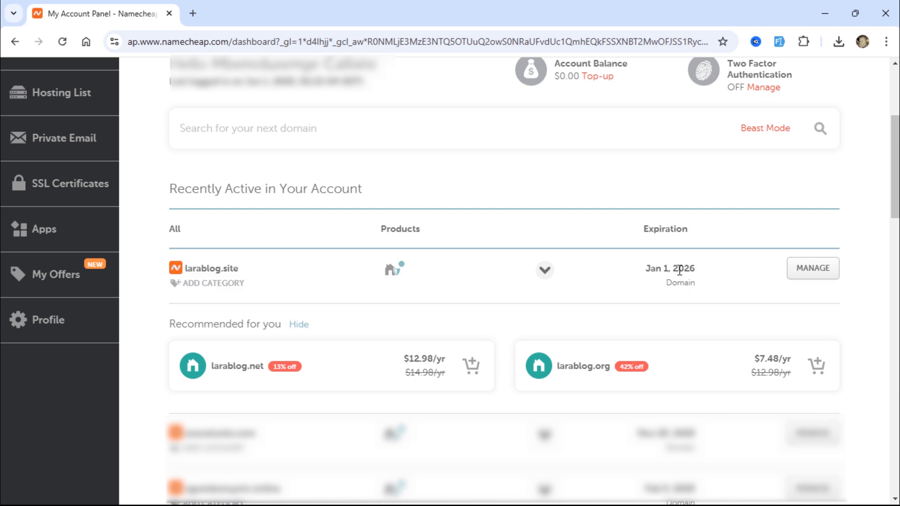
pyautogui.moveTo(873, 325)
pyautogui.write('hostinger.com')
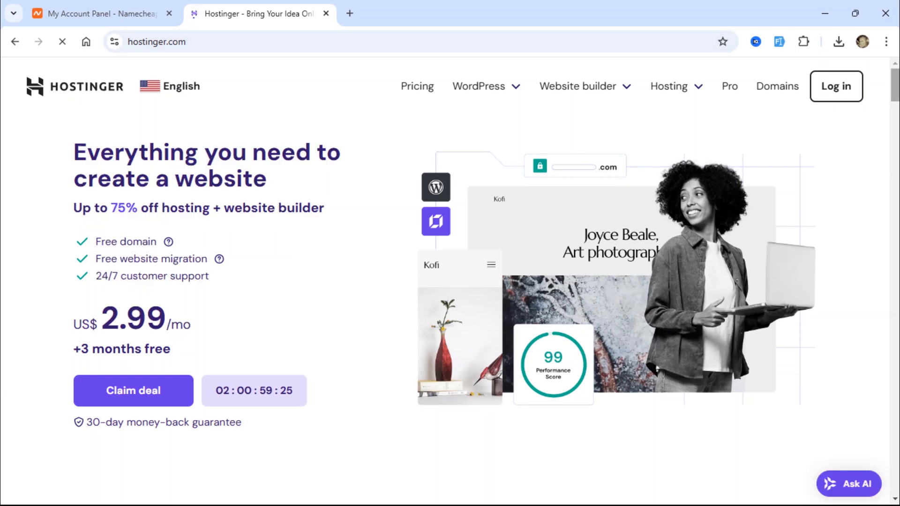
# Scroll through Hostinger's 'Pick your perfect plan' section to review the hosting plans.
pyautogui.scroll(-3)
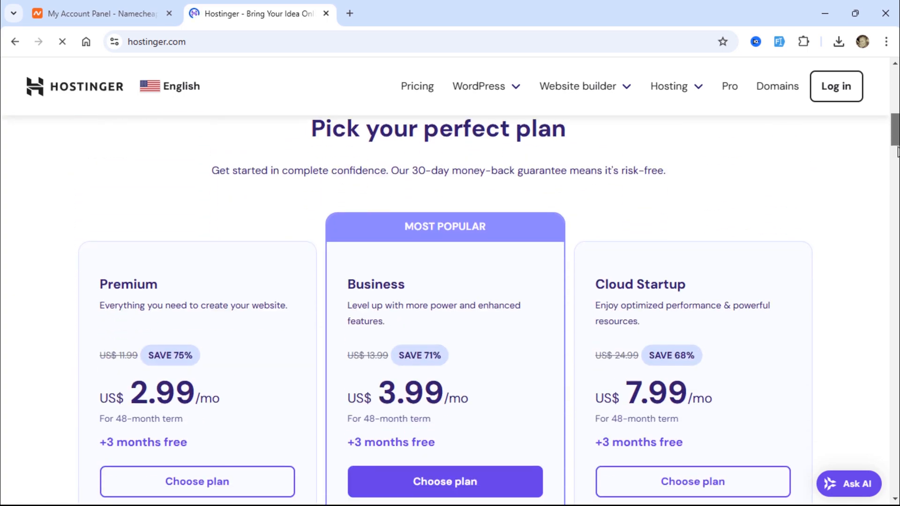
pyautogui.scroll(-3)
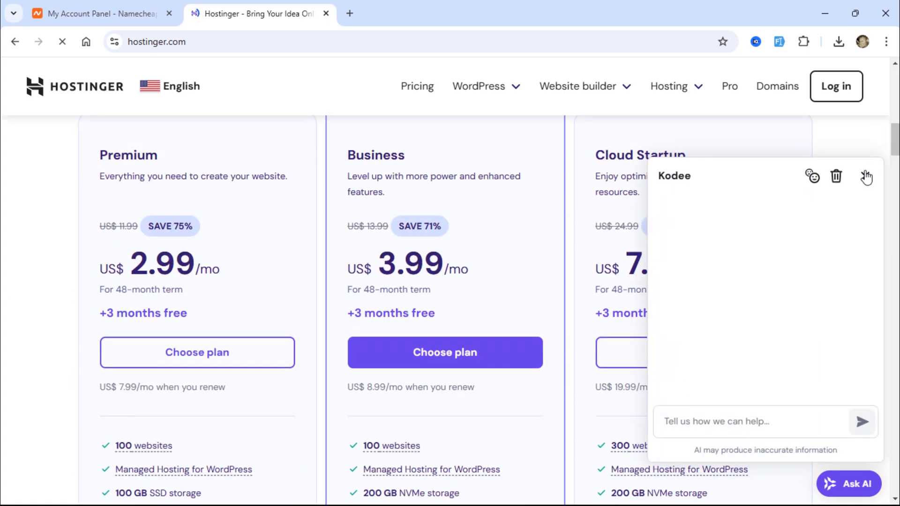
pyautogui.scroll(-3)
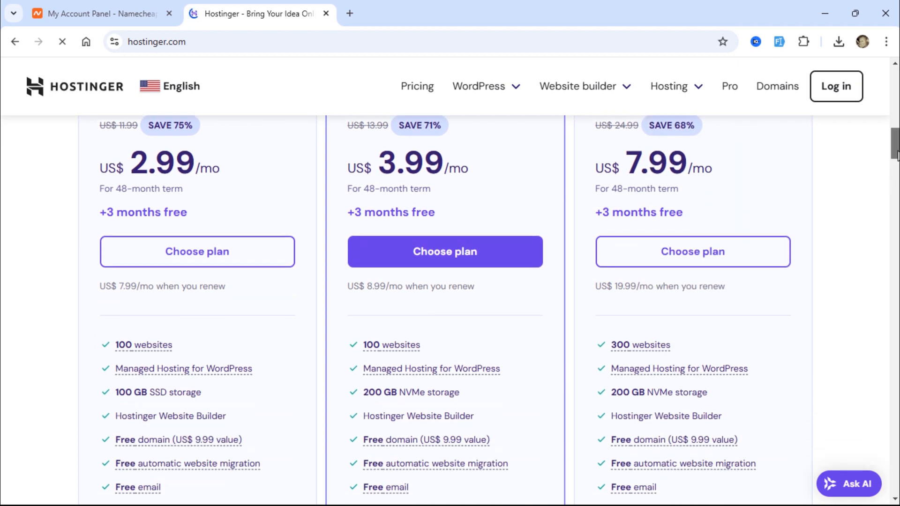
pyautogui.scroll(3)
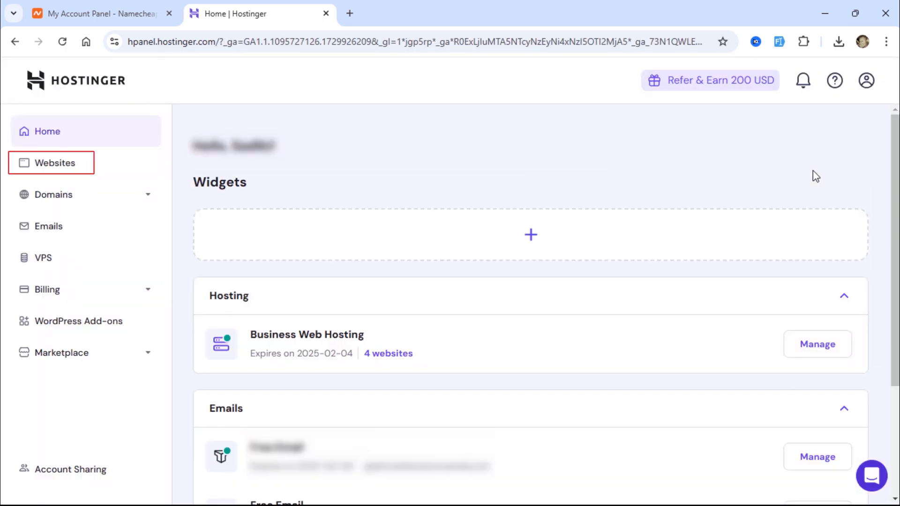
# Open the Websites list in hPanel, then move to the Google search for Hostinger nameservers.
pyautogui.click(54, 162)
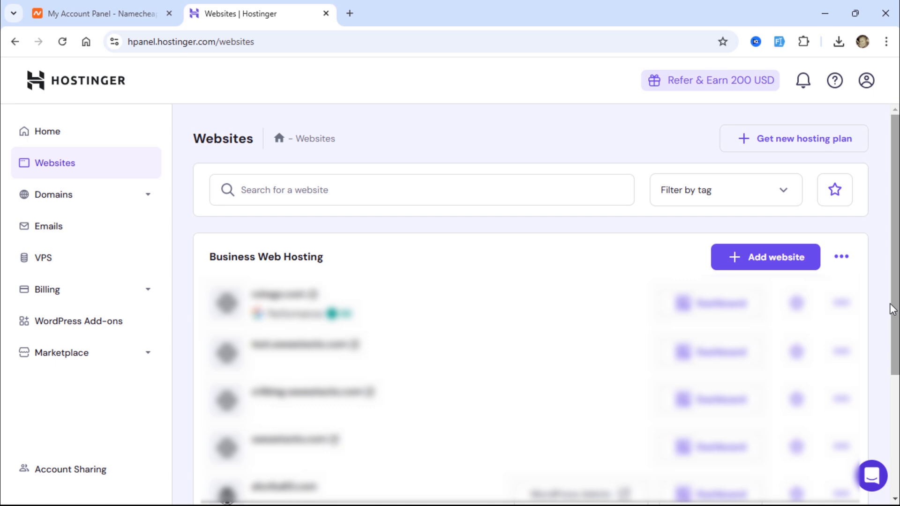
pyautogui.click(350, 13)
pyautogui.write('hostinger nameservers')
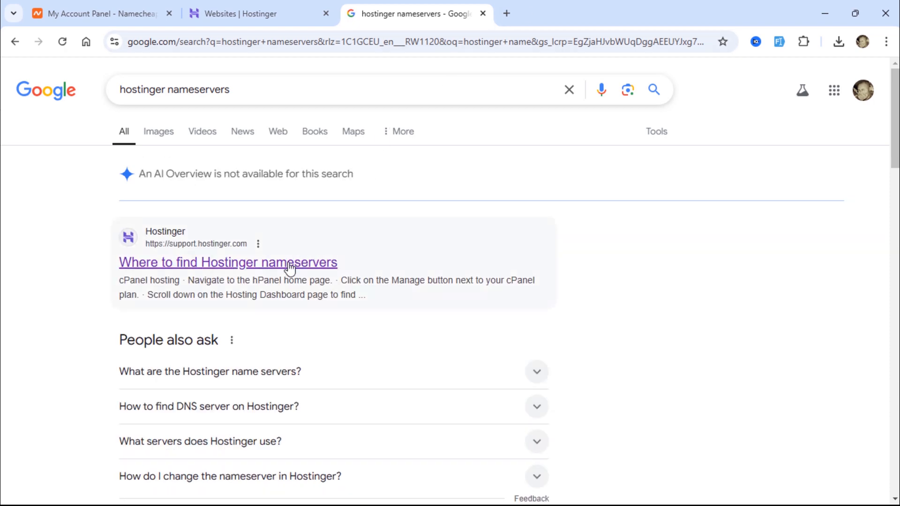
# Copy ns1.dns-parking.com from Hostinger's nameserver support article, then return to the Namecheap tab.
pyautogui.click(228, 262)
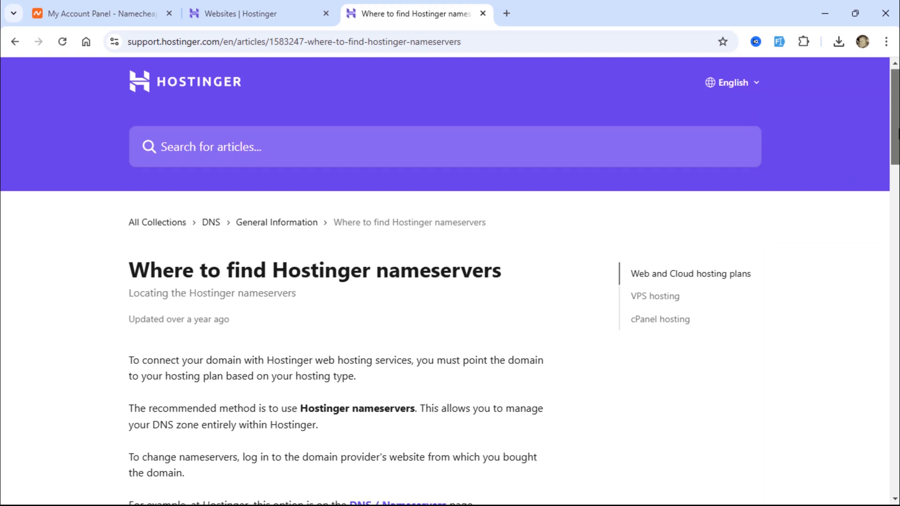
pyautogui.scroll(-3)
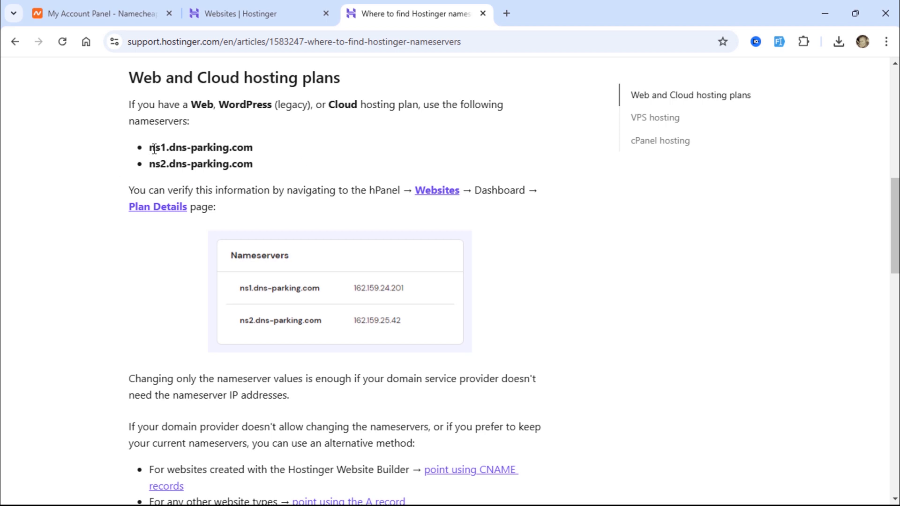
pyautogui.rightClick(199, 147)
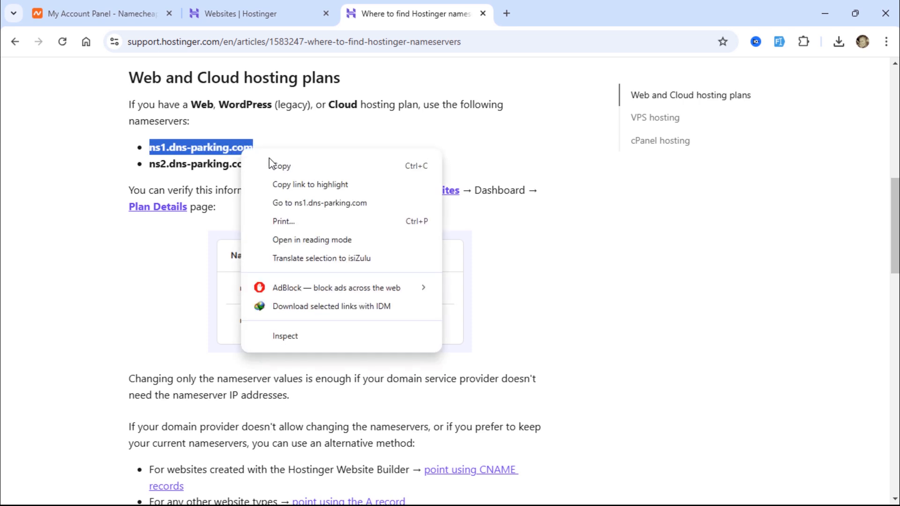
pyautogui.click(310, 155)
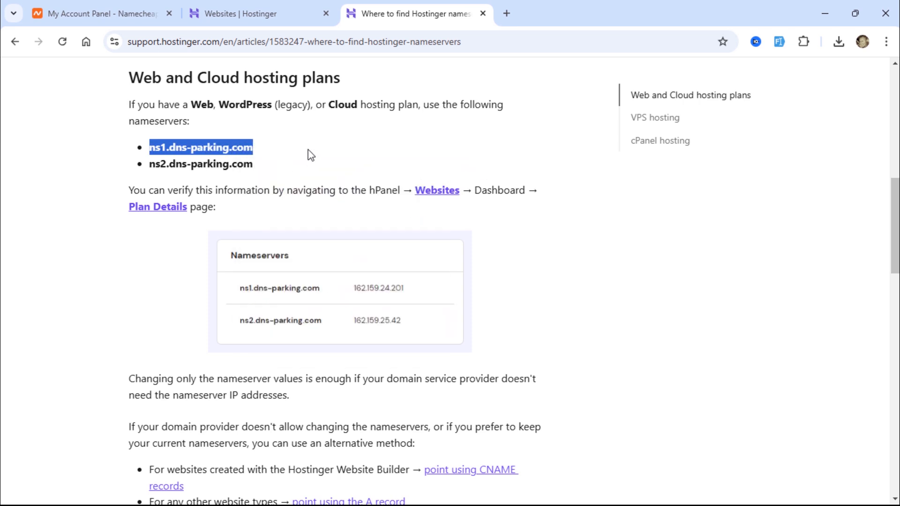
pyautogui.click(98, 13)
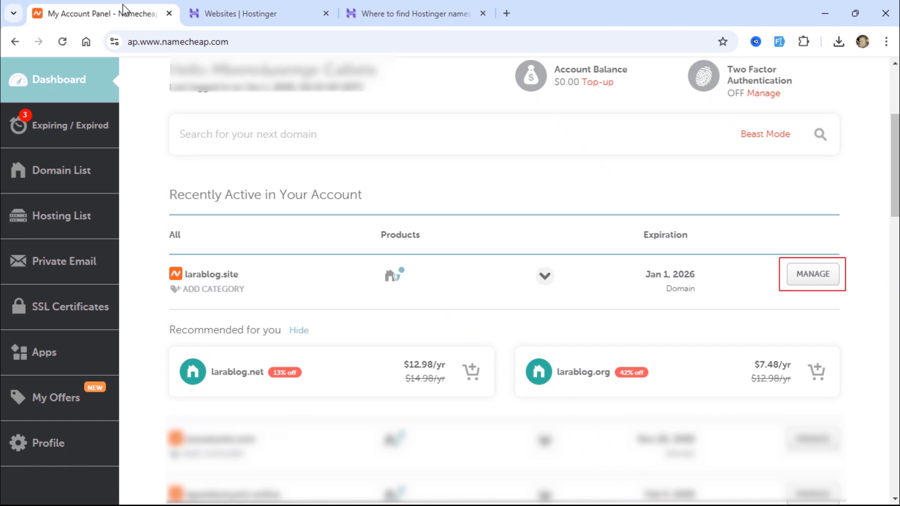
pyautogui.moveTo(426, 164)
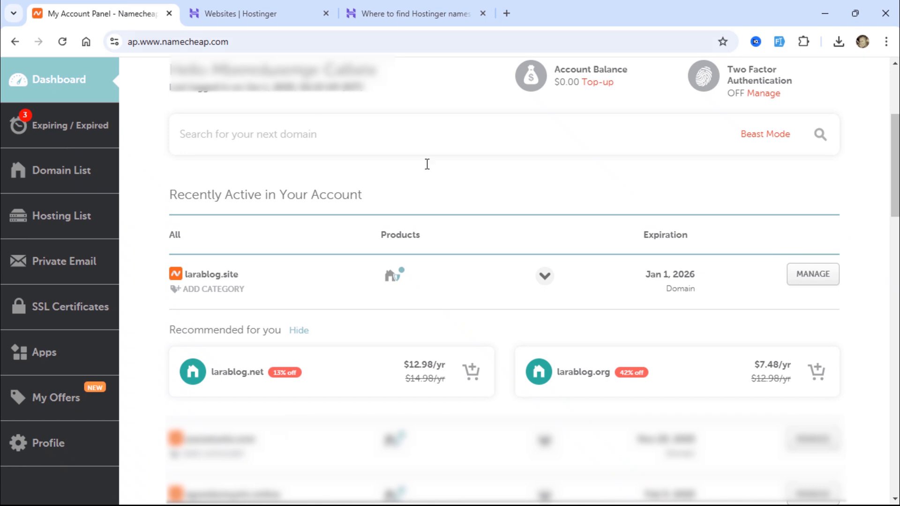
# Open Manage for larablog.site and expand its Nameservers type dropdown.
pyautogui.click(812, 274)
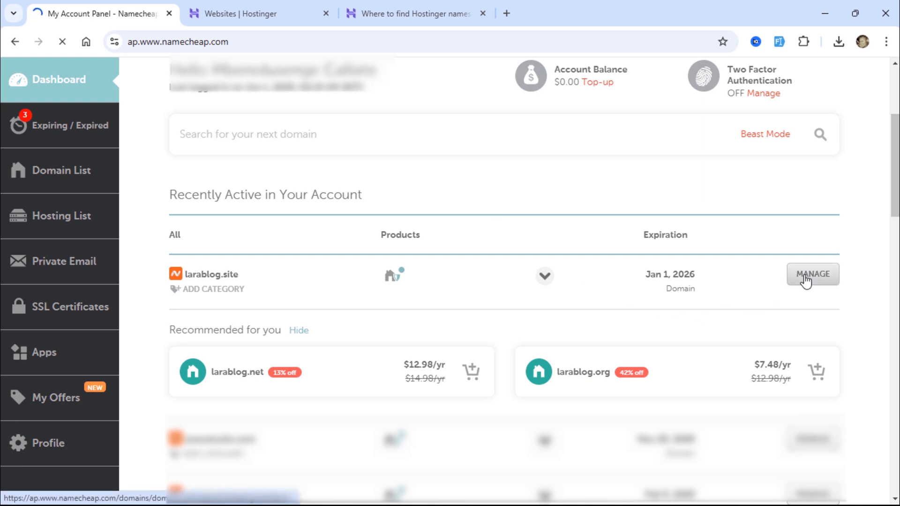
pyautogui.click(811, 273)
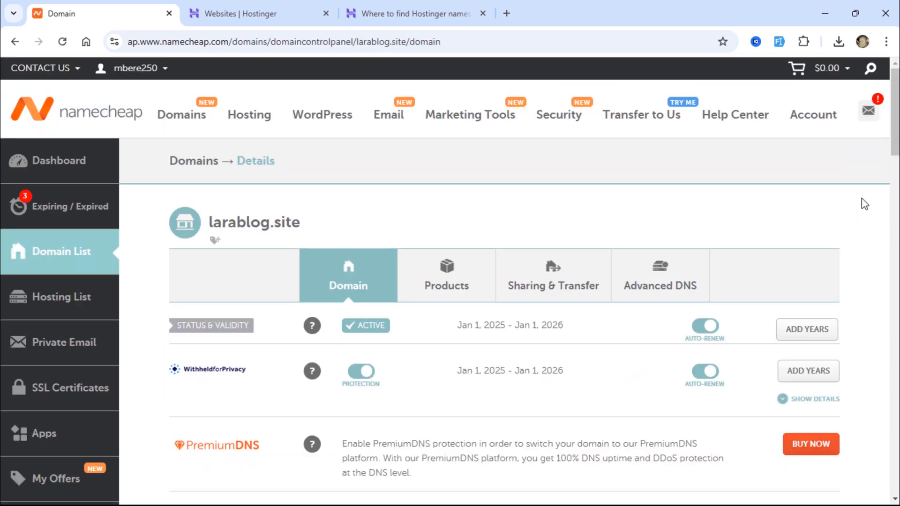
pyautogui.scroll(-3)
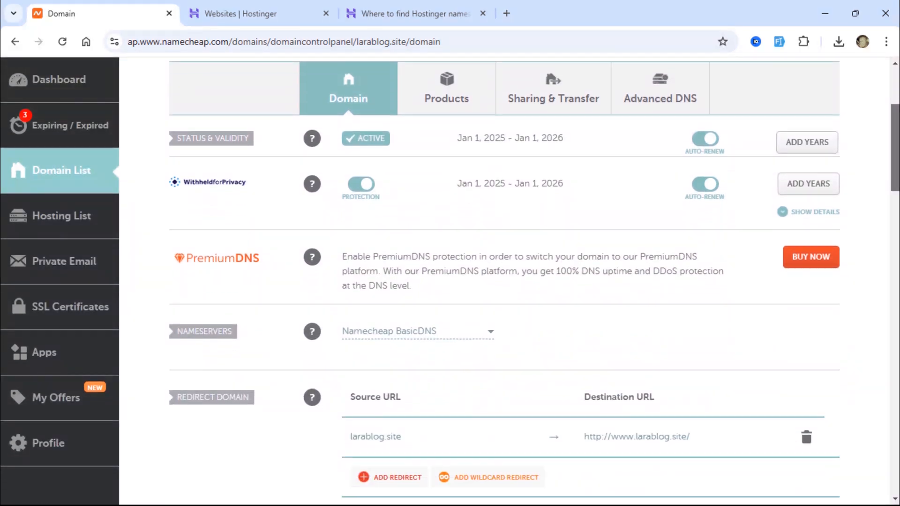
pyautogui.scroll(-3)
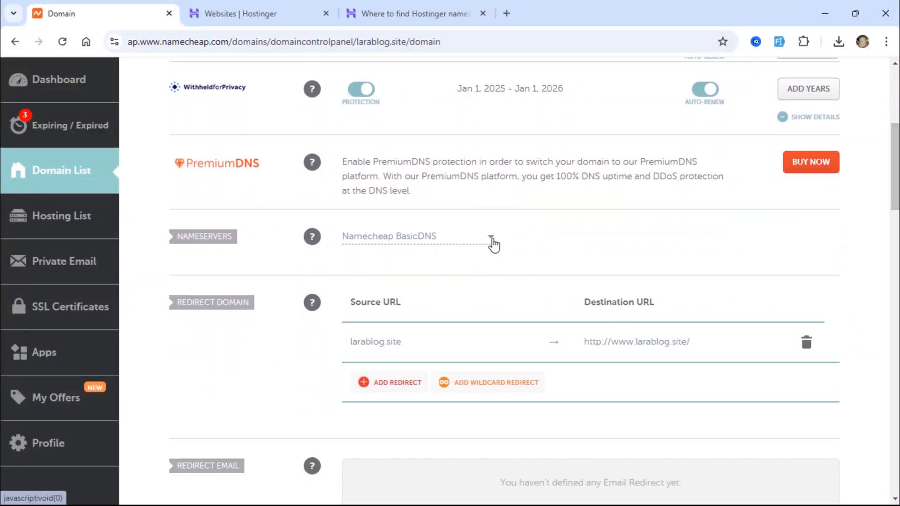
pyautogui.click(417, 236)
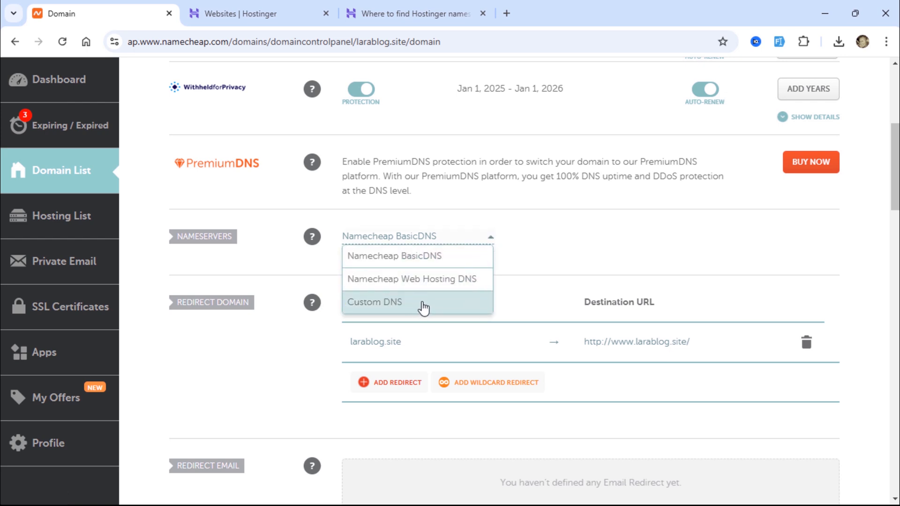
# Switch larablog.site to Custom DNS with ns1.dns-parking.com and ns2.dns-parking.com, and save.
pyautogui.click(374, 301)
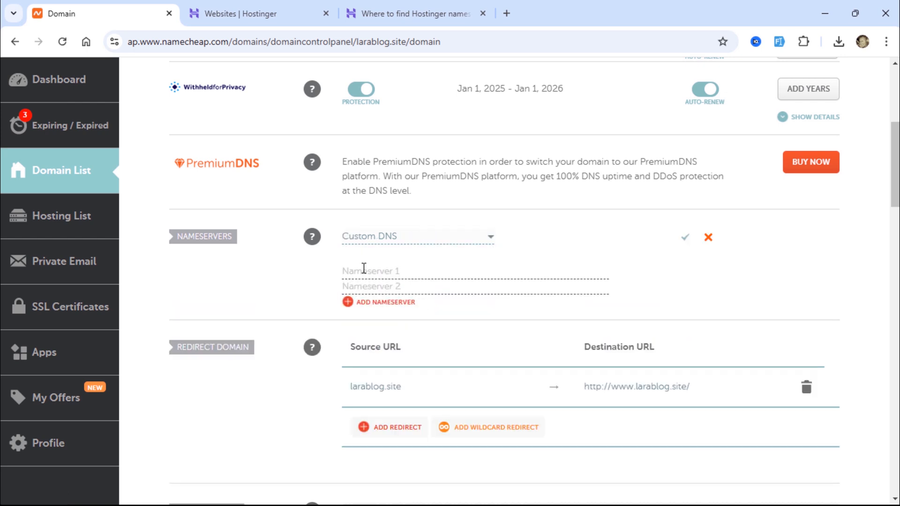
pyautogui.rightClick(370, 270)
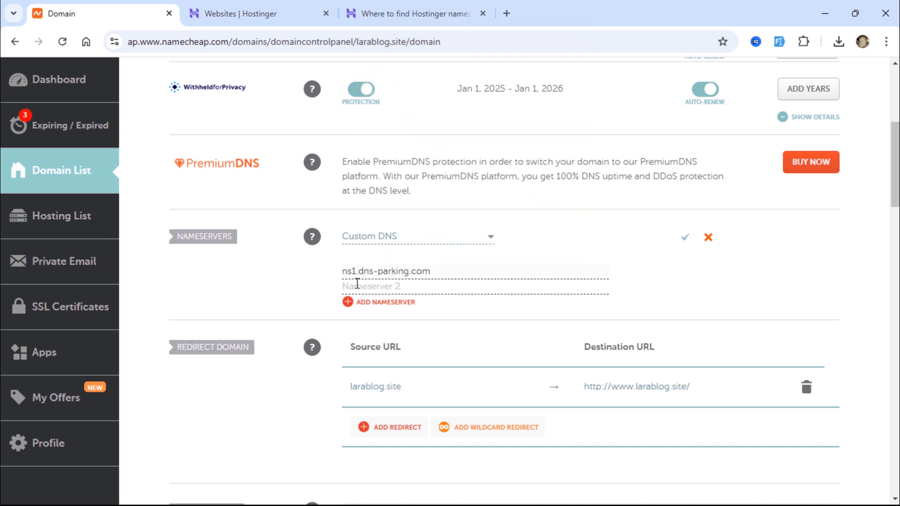
pyautogui.rightClick(372, 281)
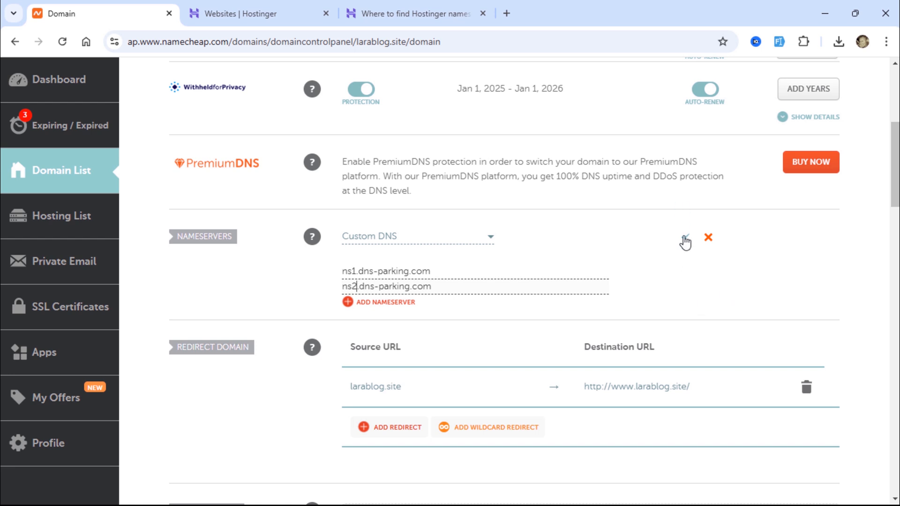
pyautogui.click(685, 239)
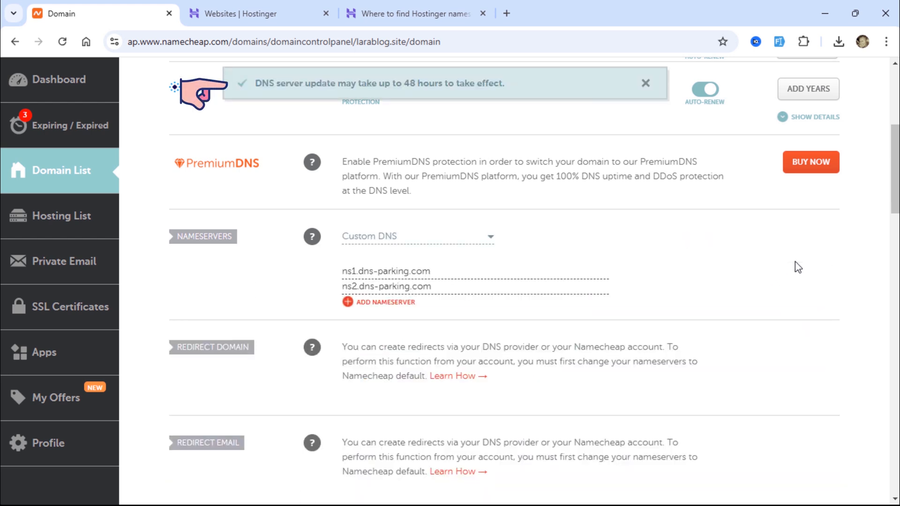
pyautogui.moveTo(450, 97)
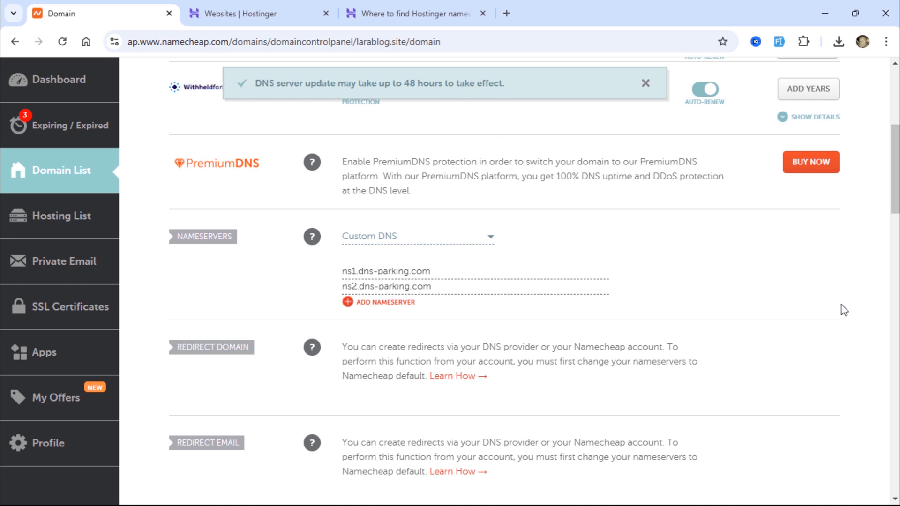
pyautogui.click(645, 82)
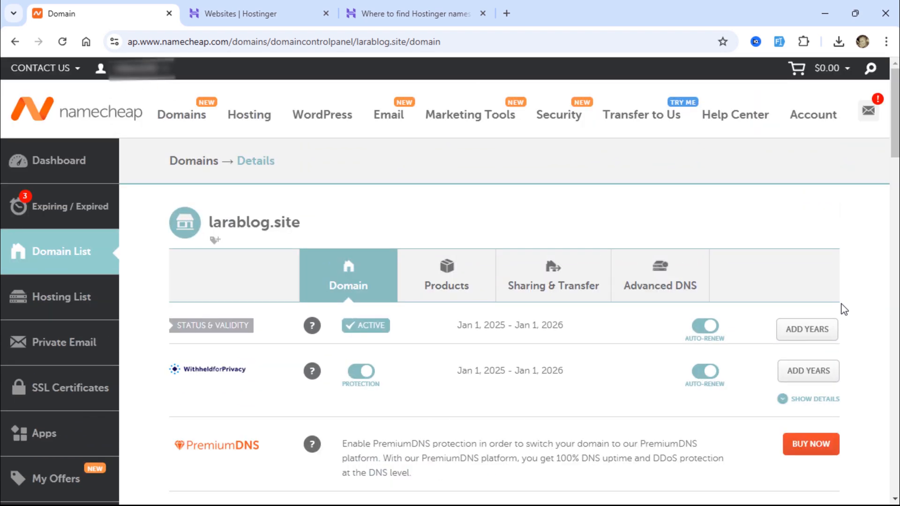
# On Hostinger's Websites page, add a new Empty PHP/HTML website.
pyautogui.click(241, 13)
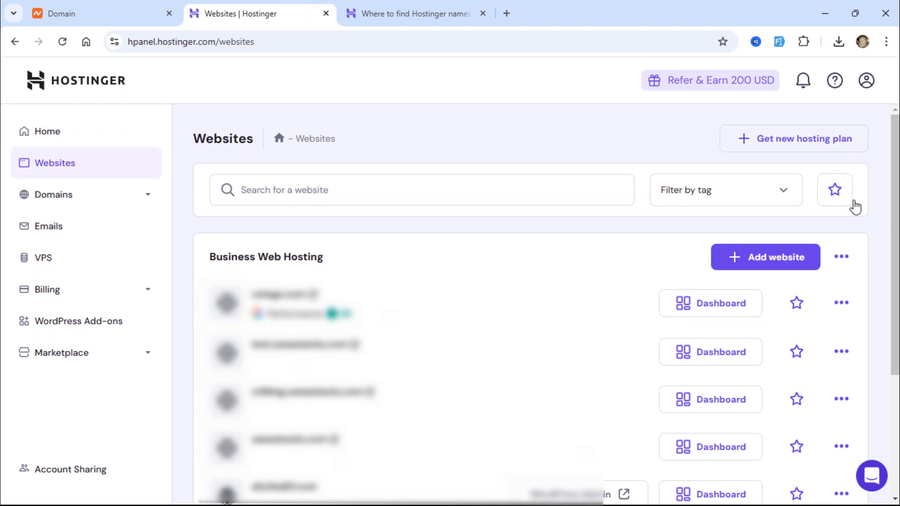
pyautogui.click(764, 257)
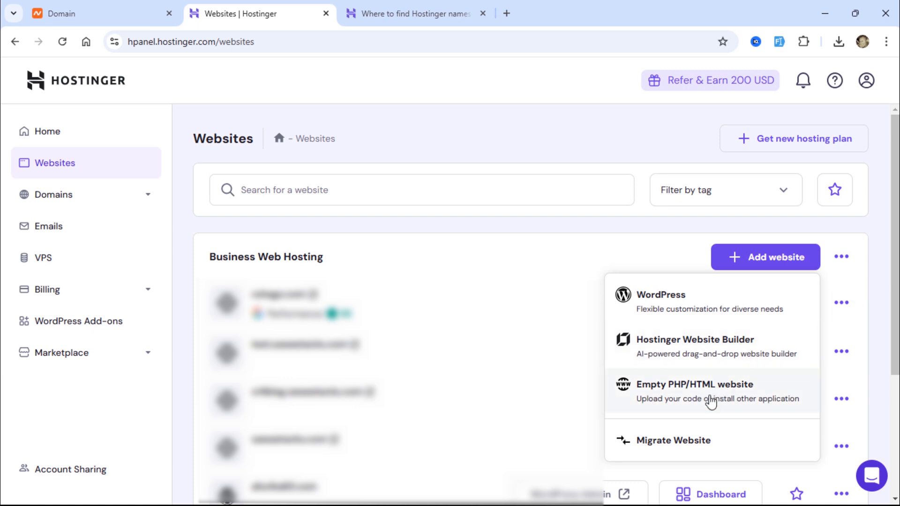
pyautogui.click(691, 384)
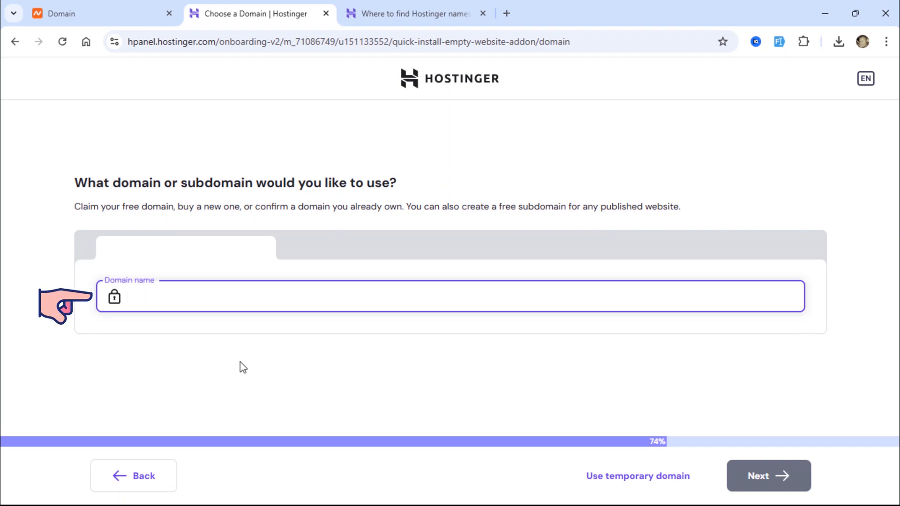
# Enter larablog.site as the website's domain, checking it against Namecheap, and continue.
pyautogui.write('larablog.site')
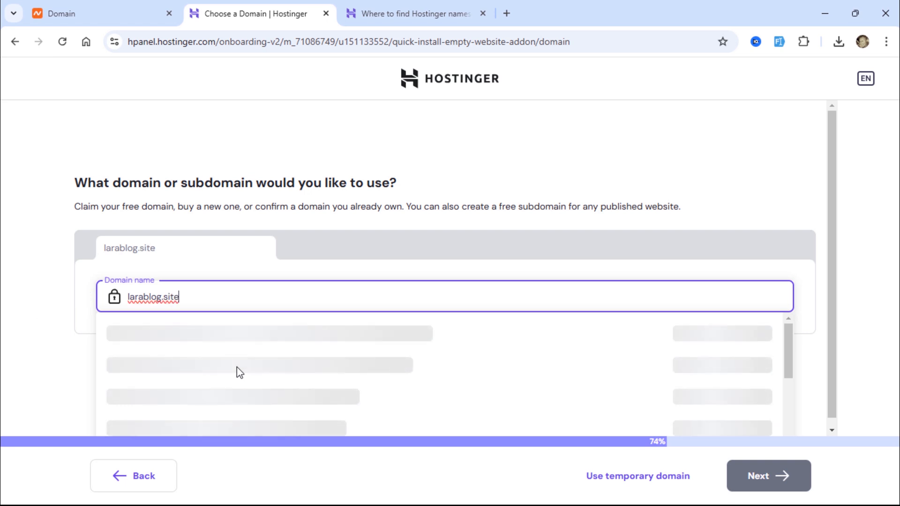
pyautogui.click(86, 13)
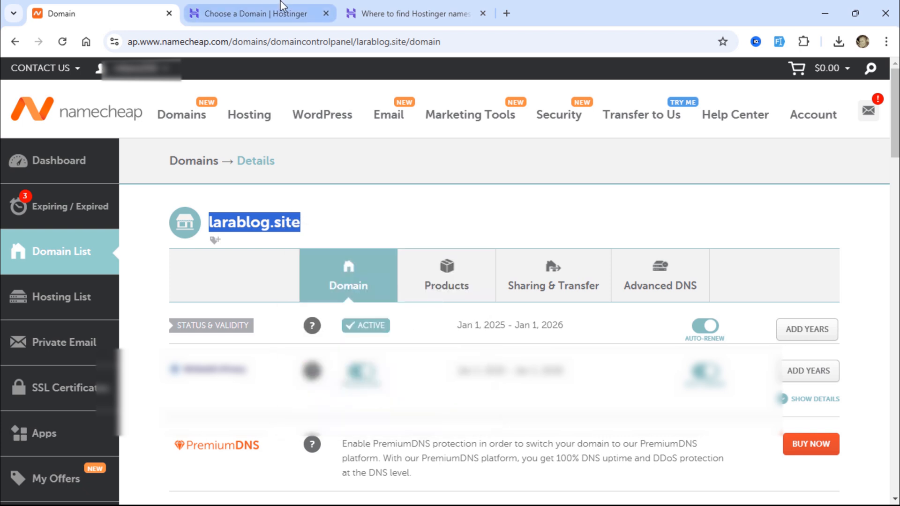
pyautogui.click(258, 13)
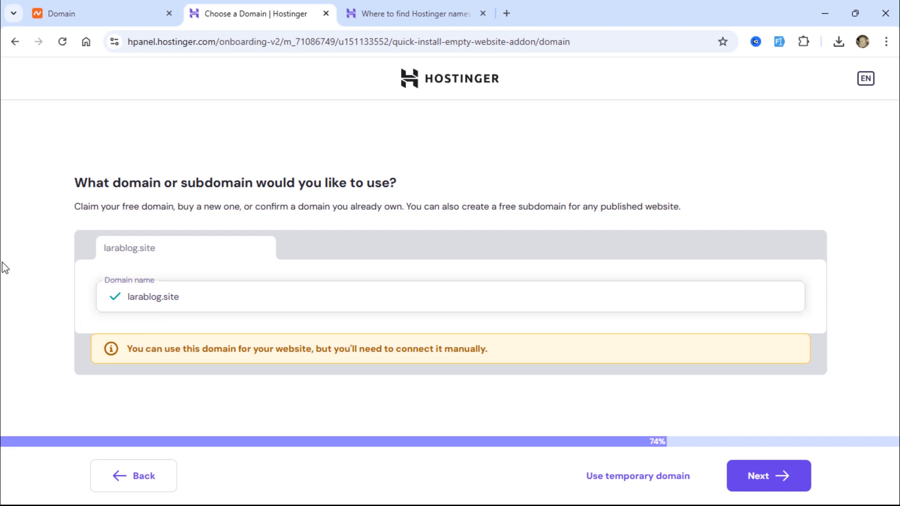
pyautogui.moveTo(153, 349); pyautogui.dragTo(211, 348)
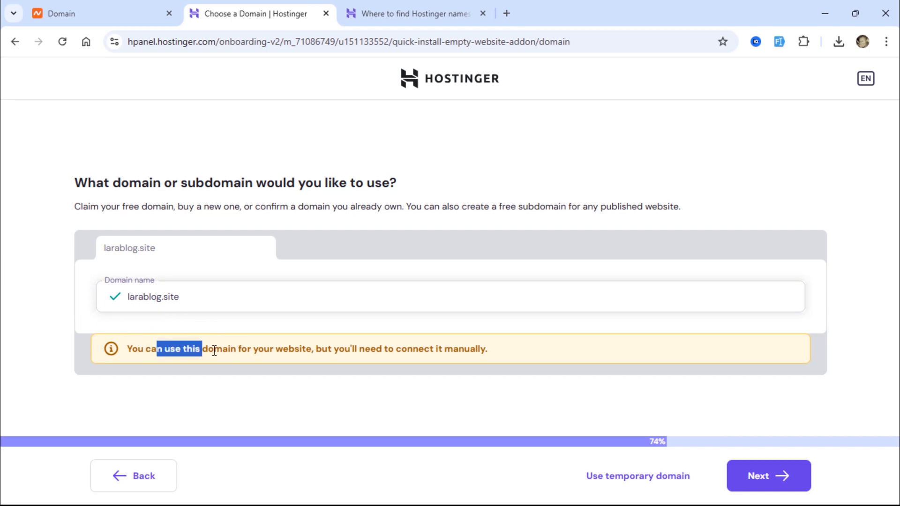
pyautogui.moveTo(209, 349); pyautogui.dragTo(413, 349)
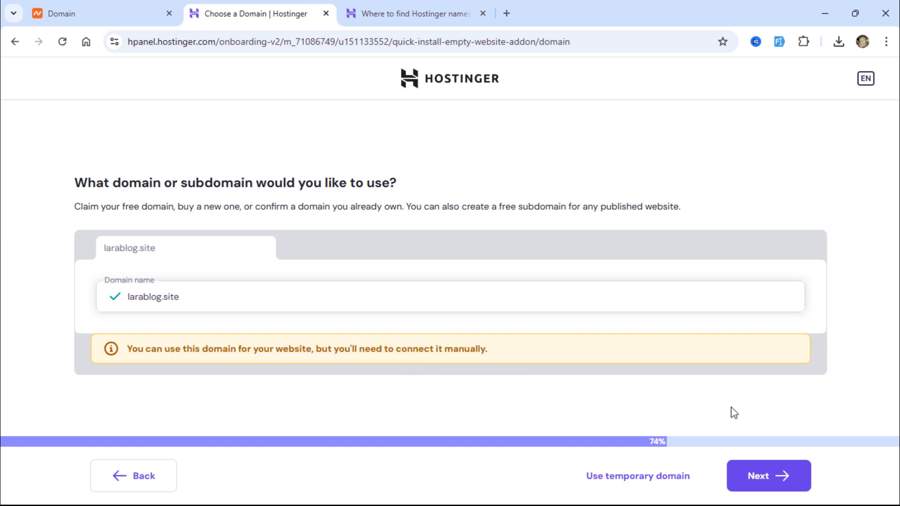
pyautogui.click(768, 475)
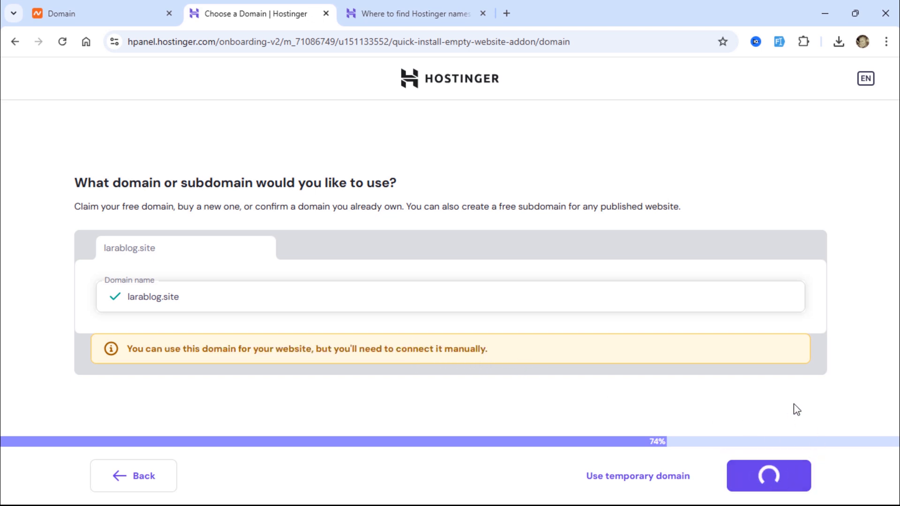
pyautogui.click(767, 475)
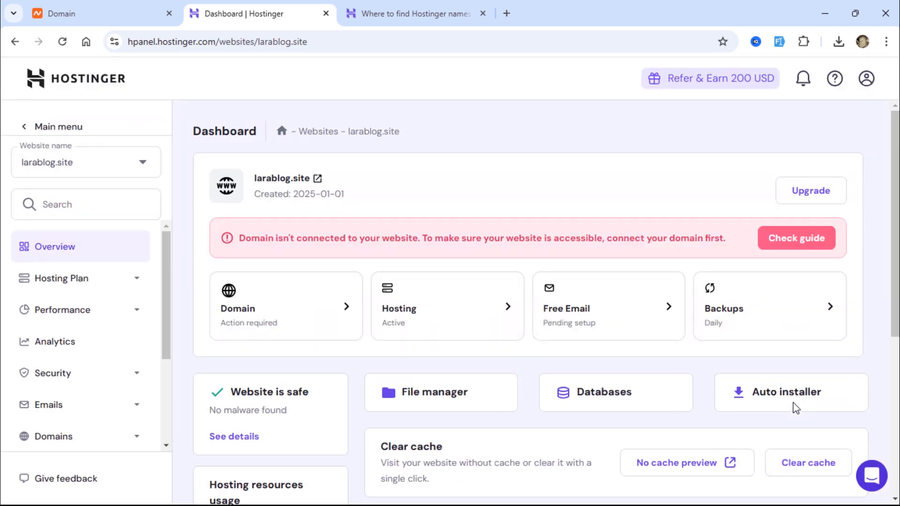
pyautogui.moveTo(302, 208)
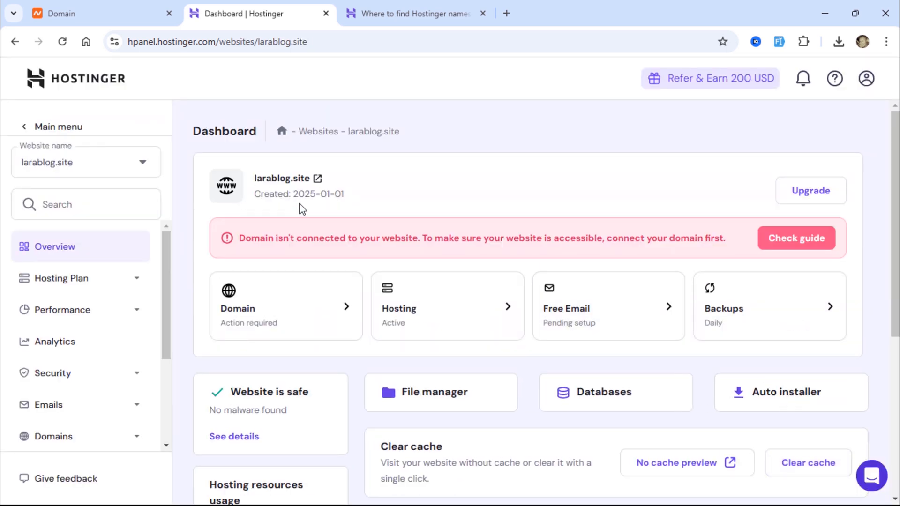
pyautogui.moveTo(294, 194); pyautogui.dragTo(338, 194)
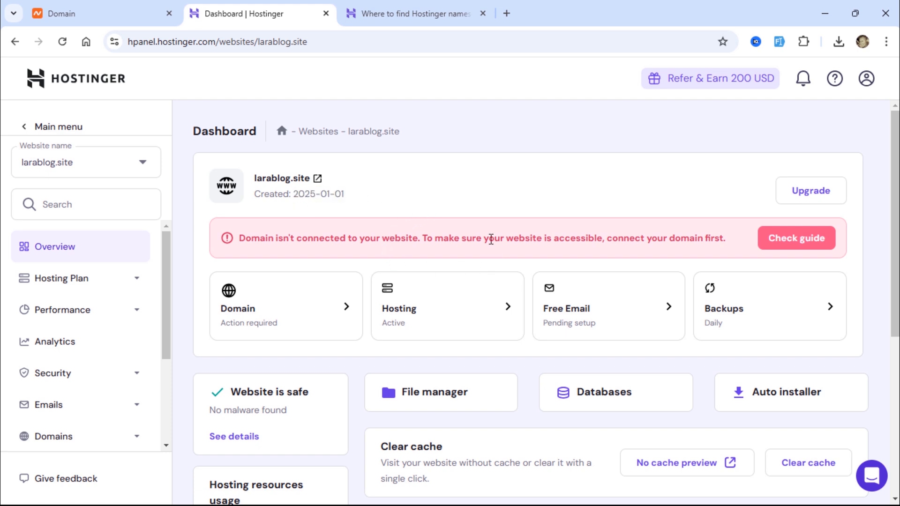
pyautogui.moveTo(639, 190)
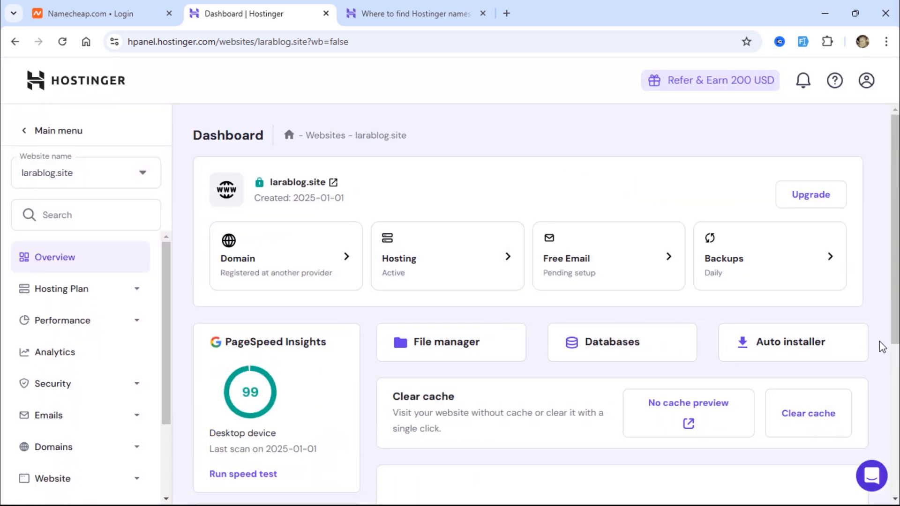
pyautogui.moveTo(299, 182)
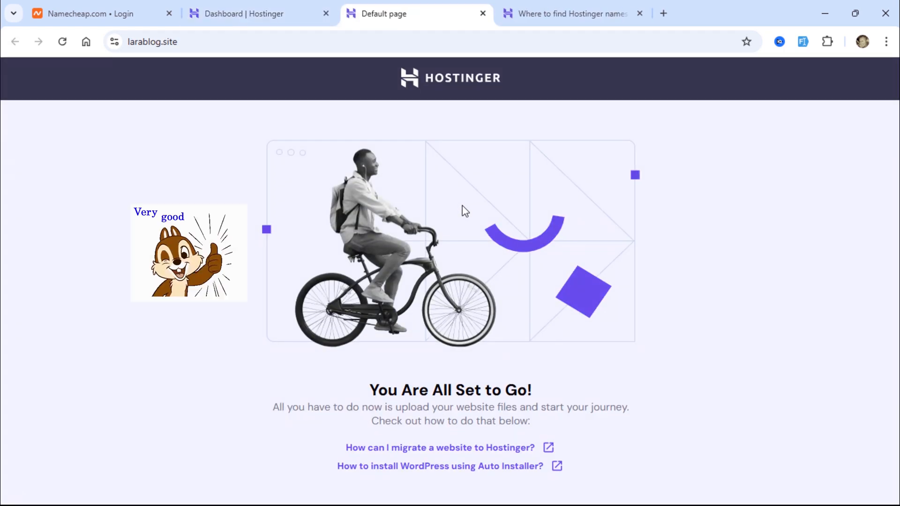
# Select the larablog.site address on the 'You Are All Set to Go!' default page.
pyautogui.click(152, 41)
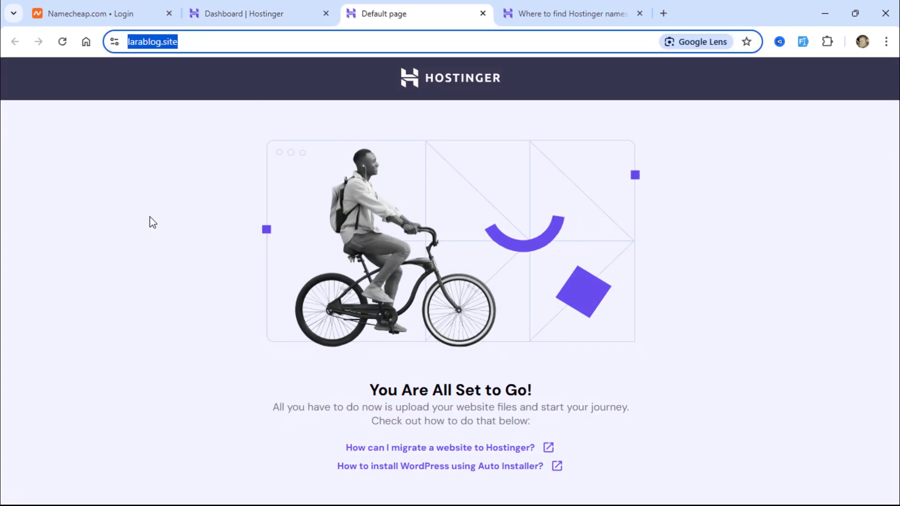